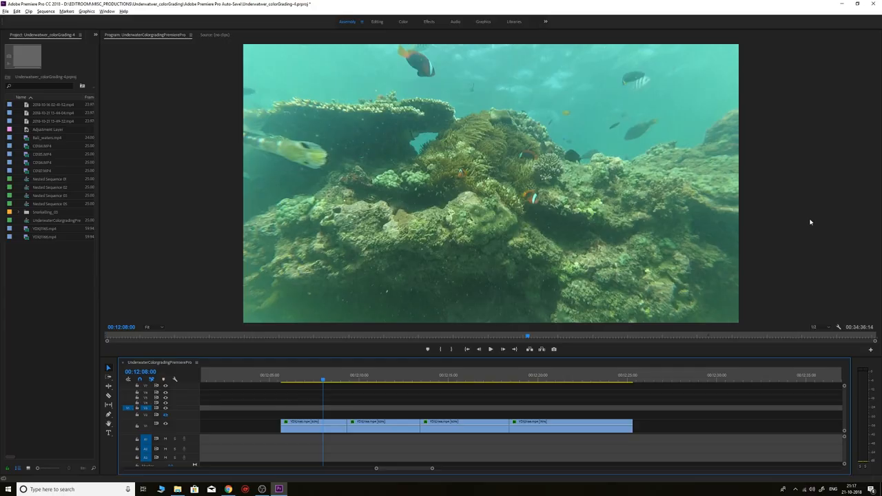
mouse_move(632, 306)
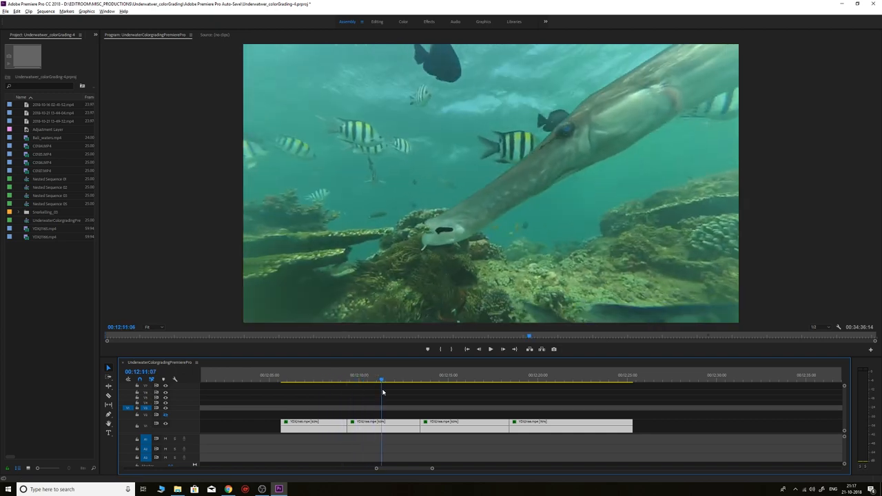
- Scrub through the underwater clips to preview the reef, clownfish and trumpetfish shots
left_click(465, 379)
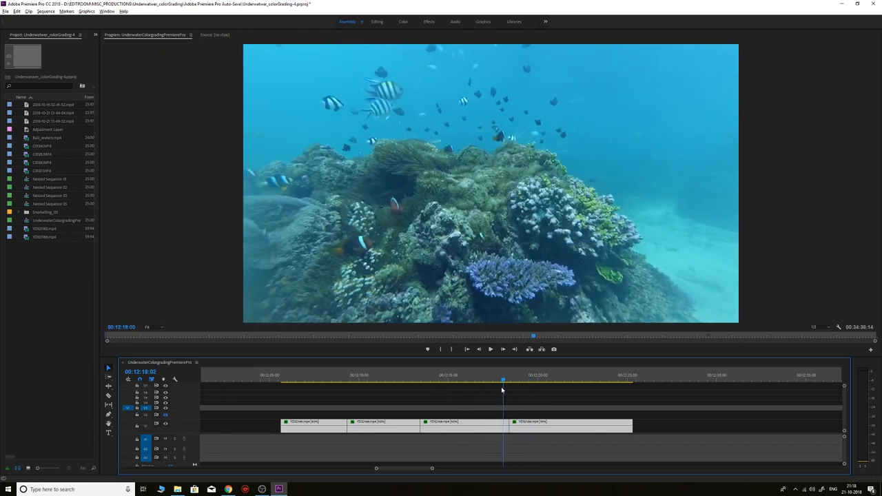
left_click_drag(503, 380, 489, 380)
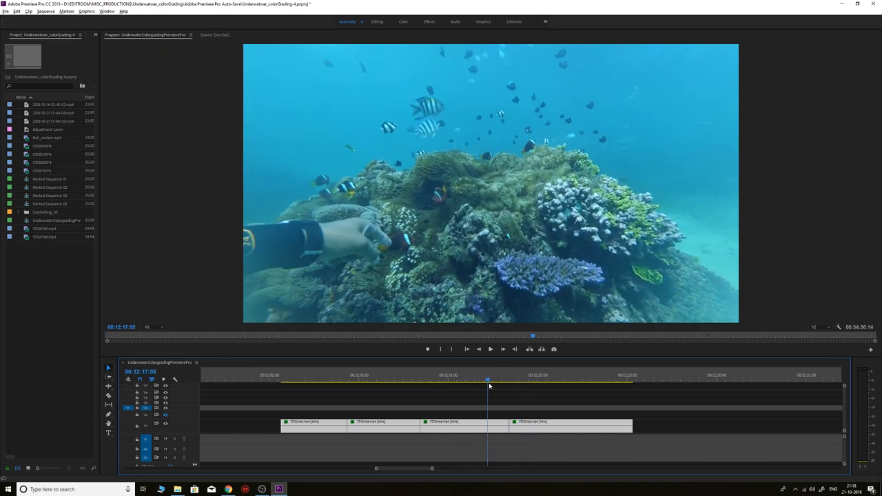
left_click_drag(488, 383, 519, 384)
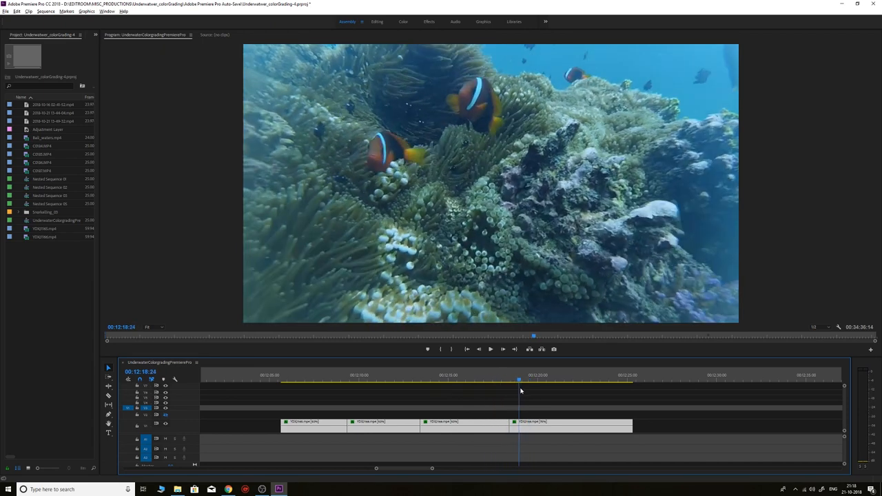
left_click(432, 379)
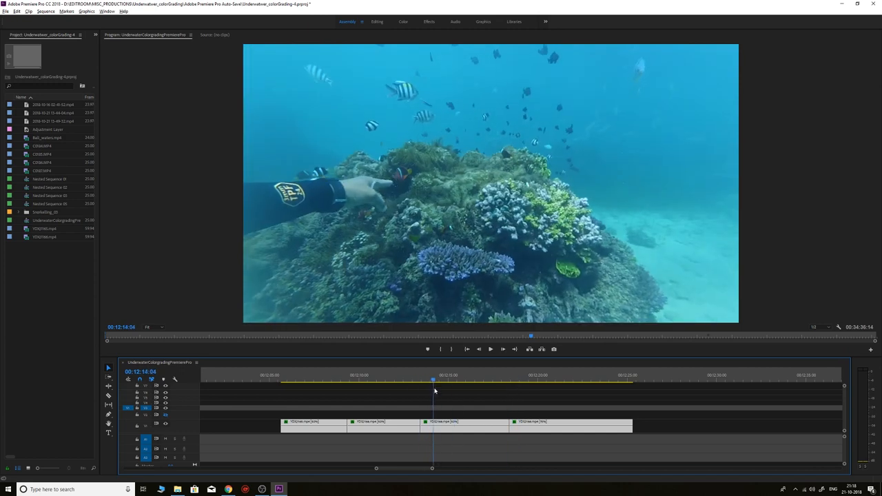
left_click_drag(432, 379, 404, 380)
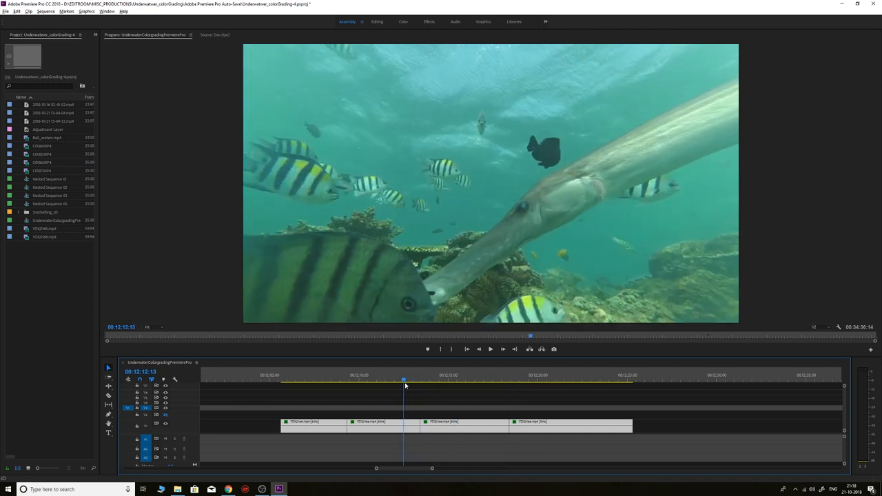
left_click_drag(404, 380, 431, 380)
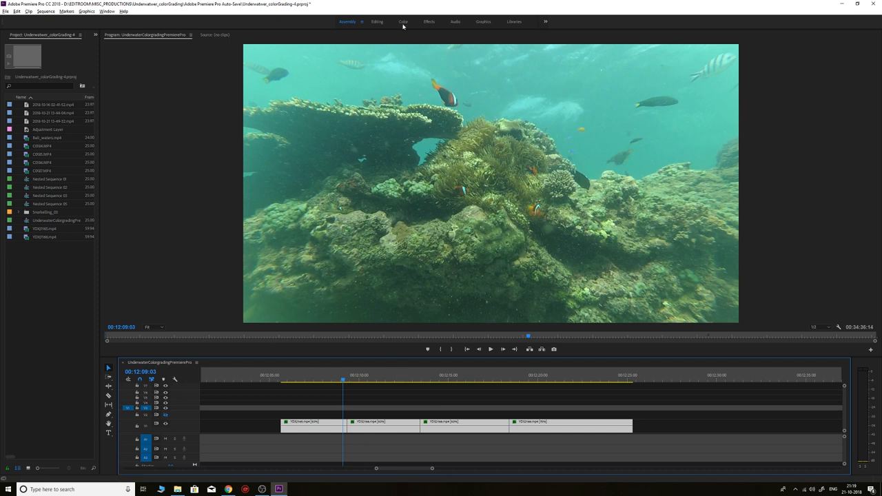
- Switch to the colour workspace and show the RGB parade alongside the luma waveform
left_click(403, 21)
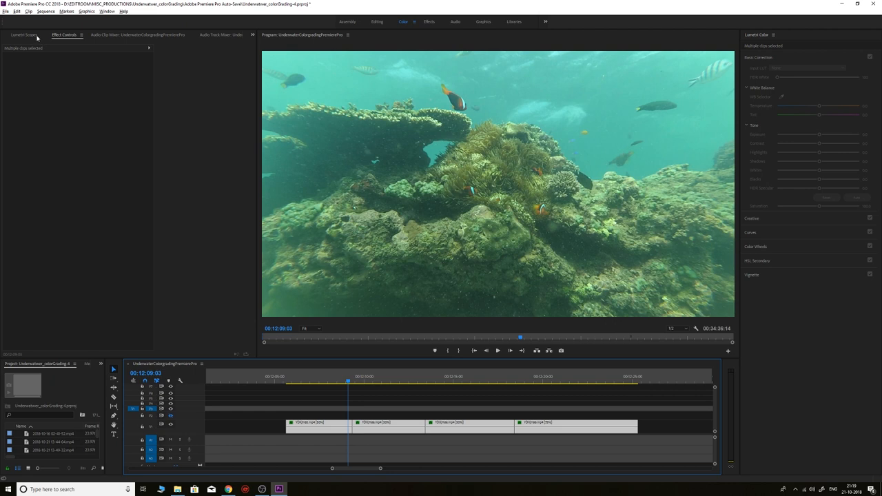
left_click(28, 35)
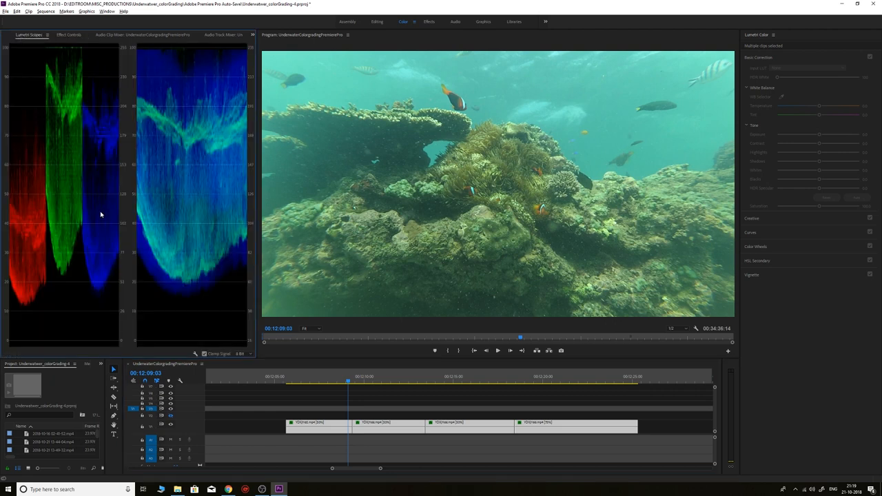
right_click(100, 214)
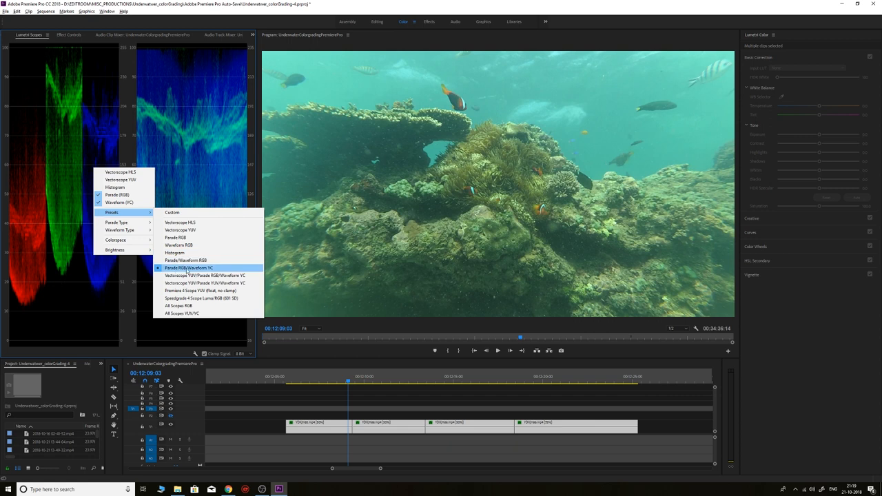
left_click(190, 267)
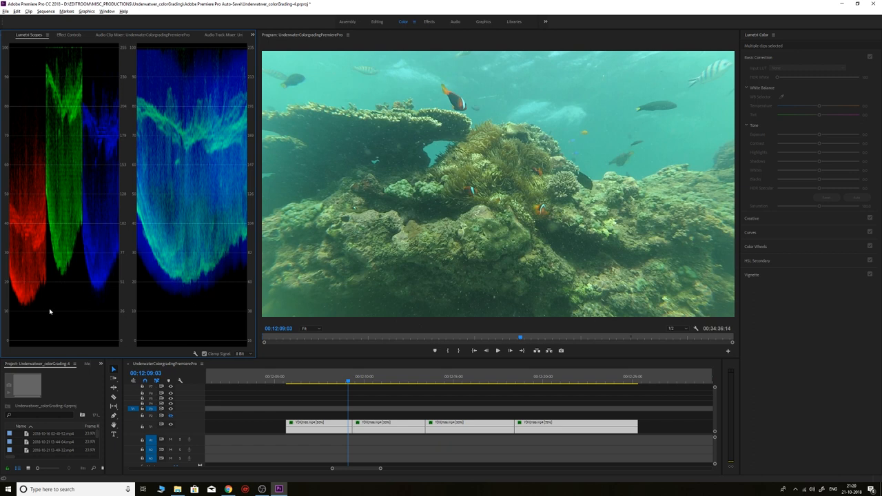
mouse_move(1, 332)
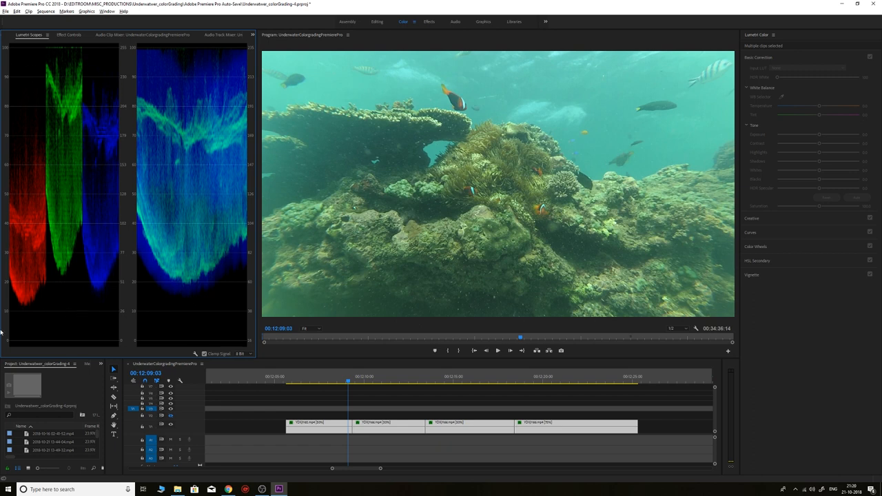
mouse_move(31, 211)
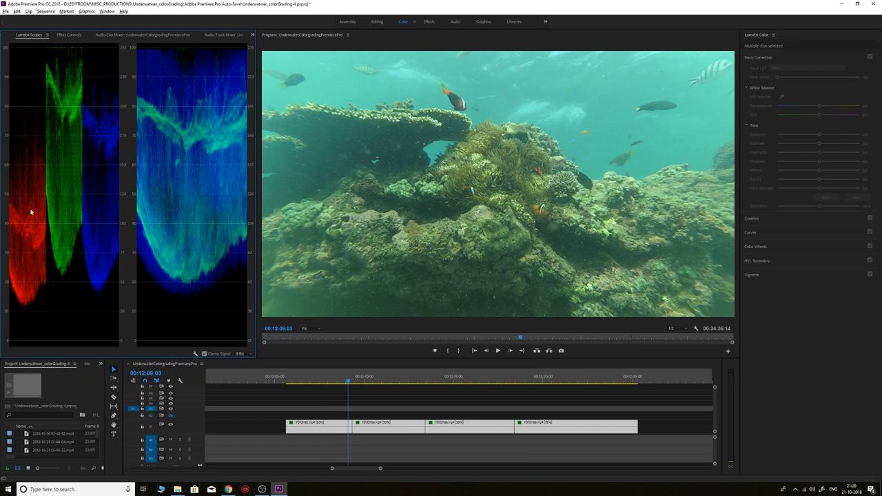
mouse_move(31, 154)
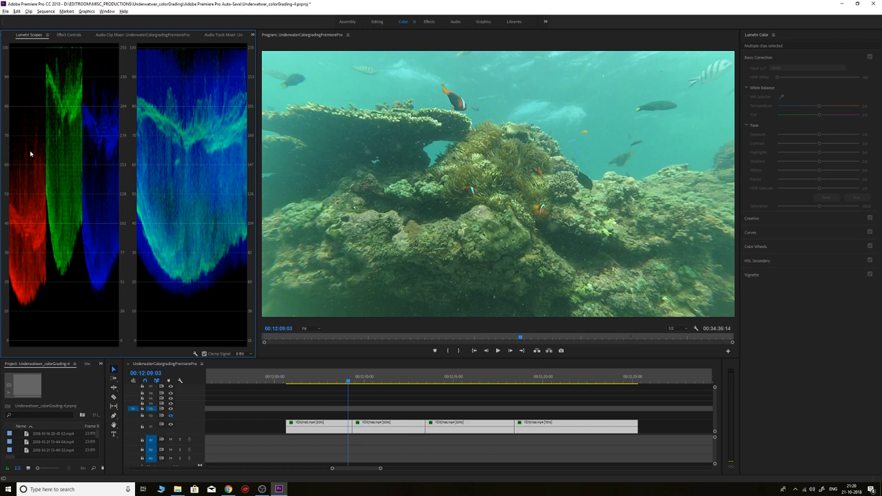
mouse_move(90, 142)
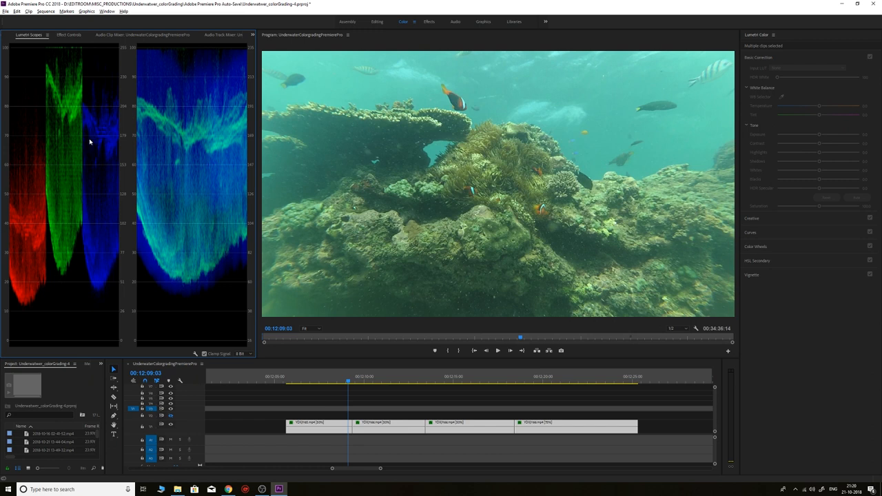
mouse_move(70, 216)
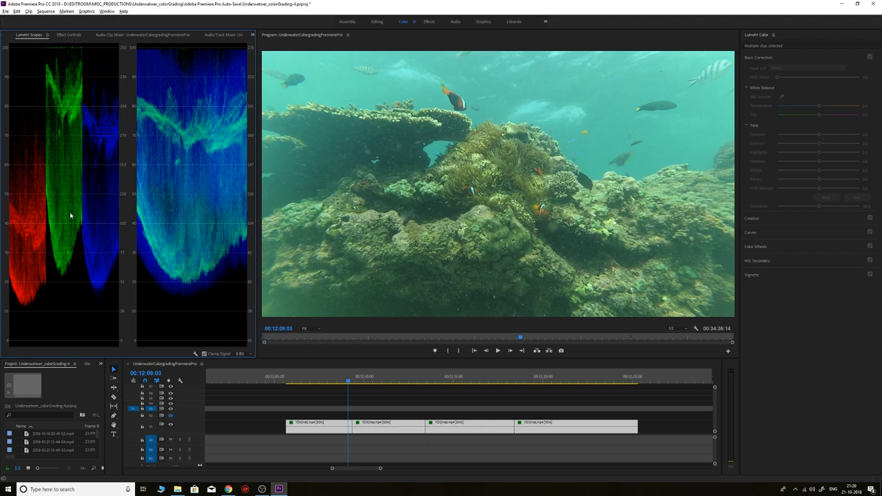
mouse_move(135, 50)
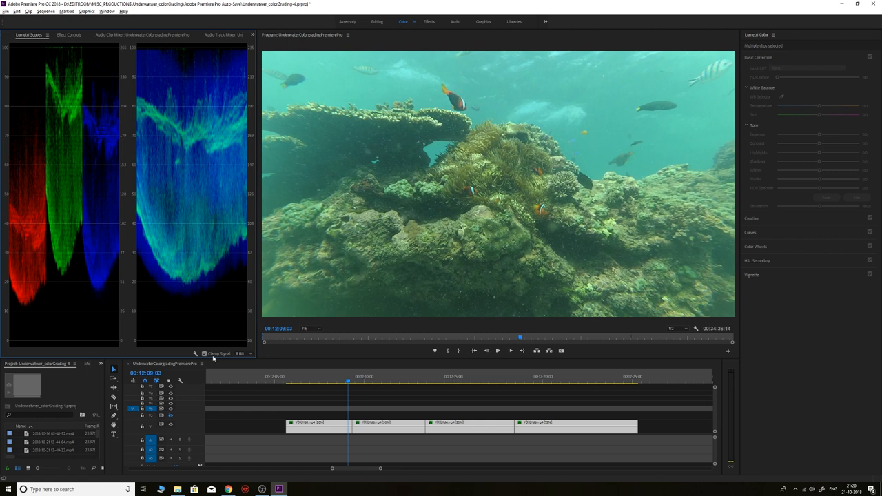
mouse_move(139, 55)
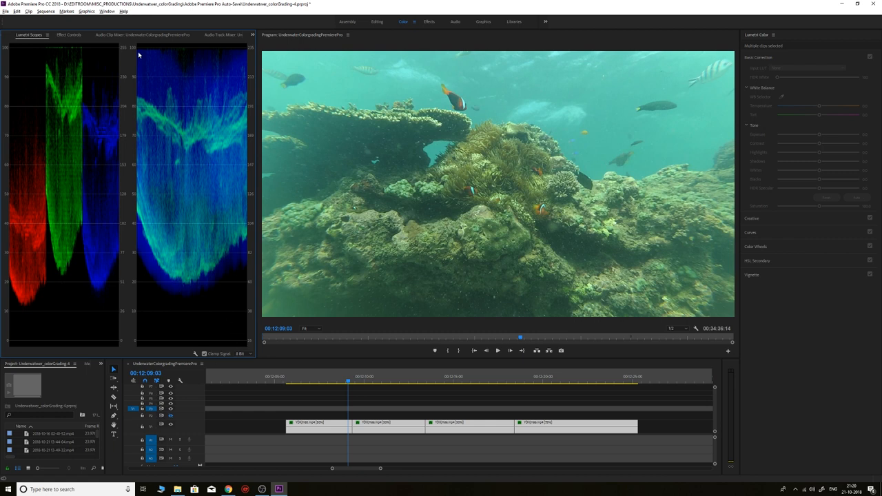
mouse_move(145, 82)
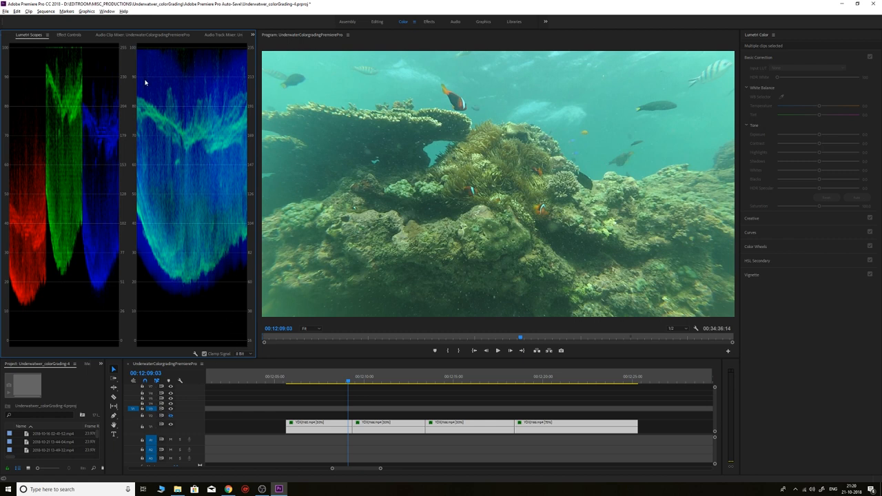
mouse_move(184, 90)
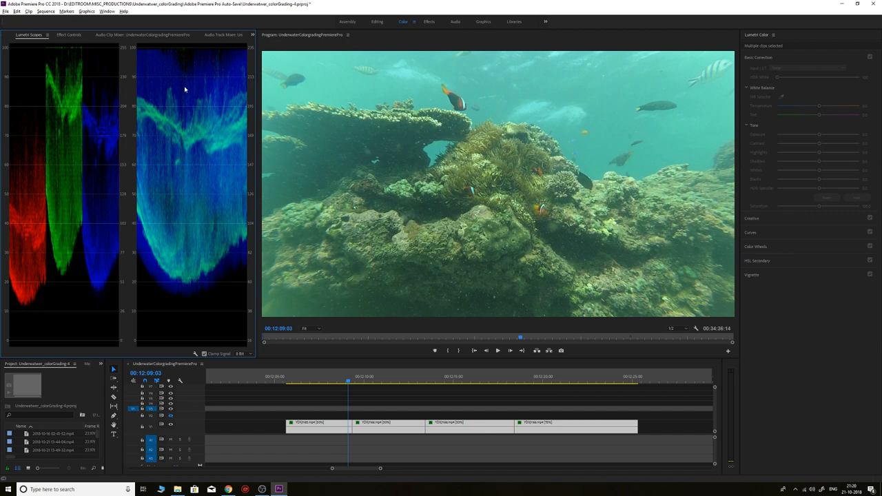
mouse_move(137, 316)
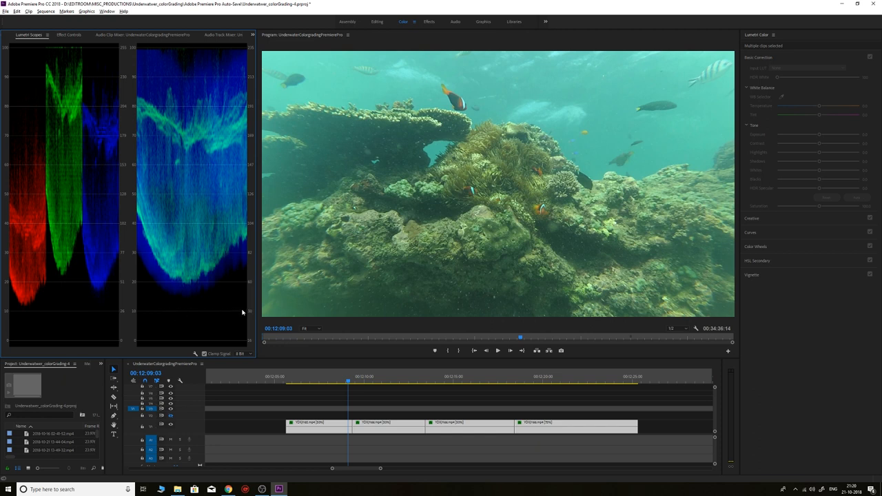
mouse_move(133, 301)
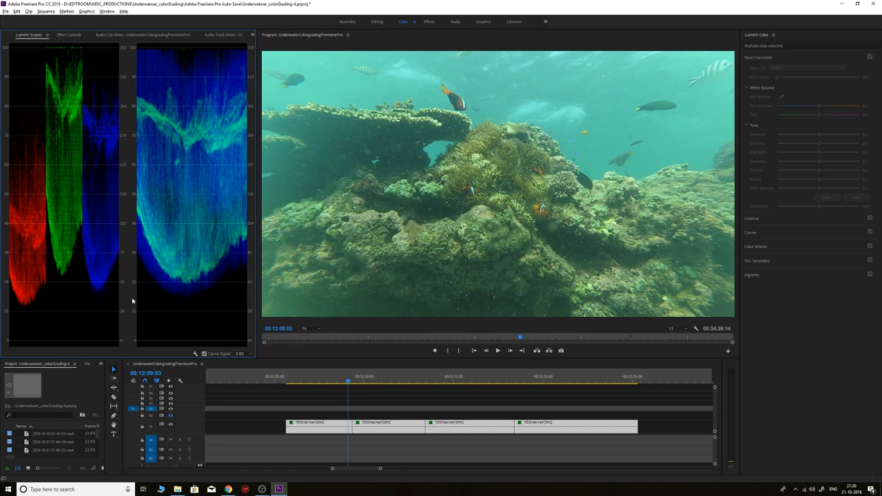
mouse_move(145, 45)
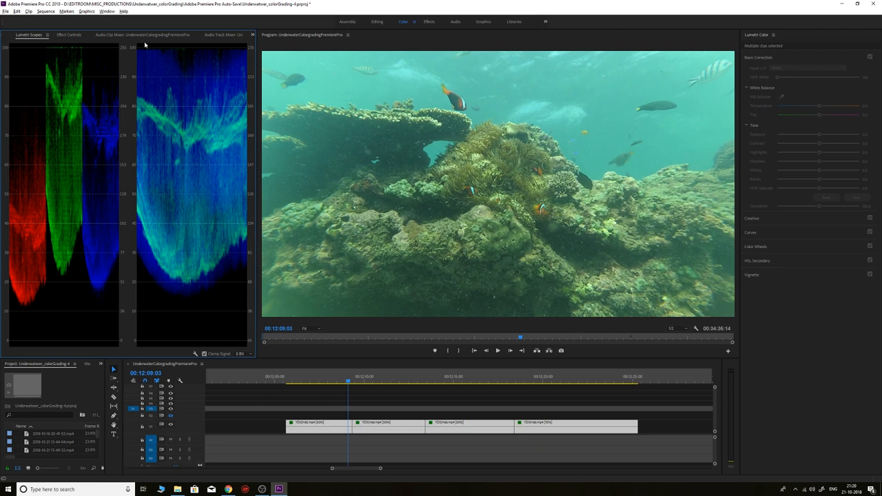
mouse_move(165, 52)
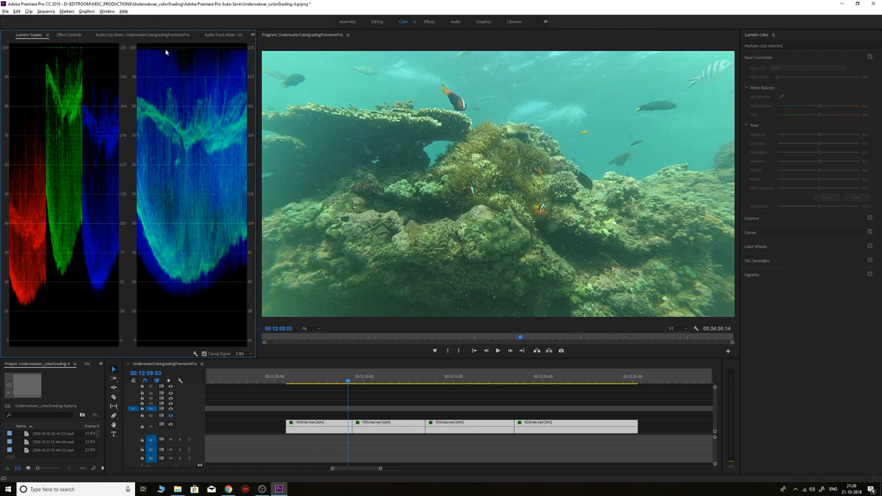
mouse_move(106, 142)
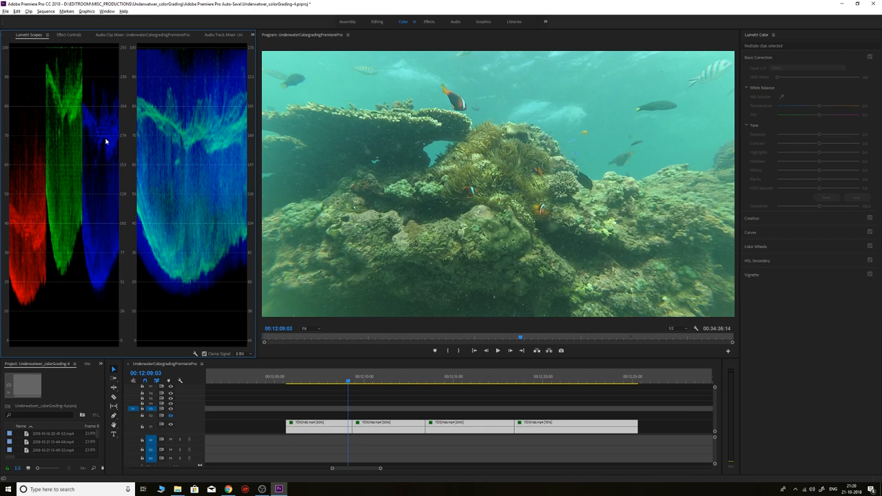
mouse_move(136, 122)
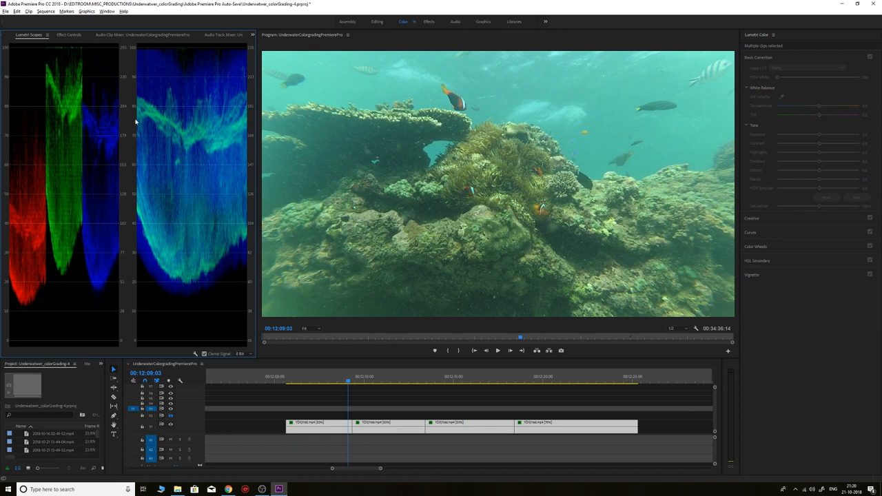
mouse_move(161, 157)
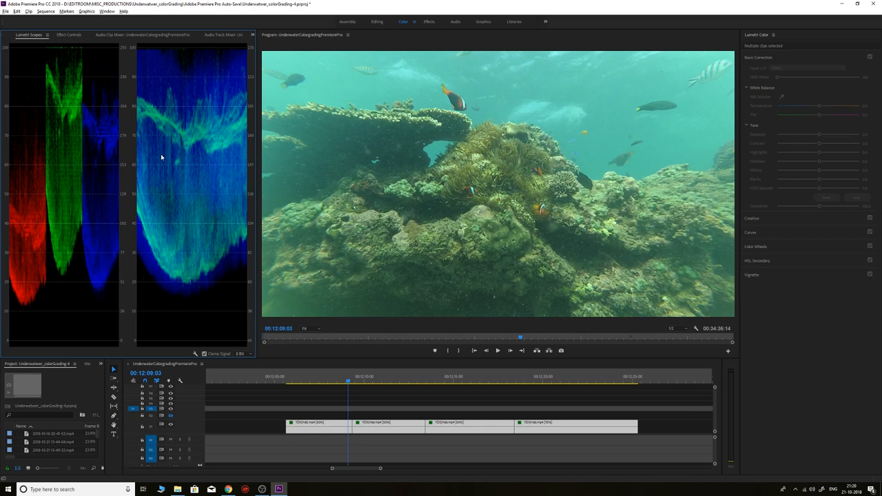
- Push the adjustment layer's Tint toward magenta, settling on a moderate value
left_click(344, 377)
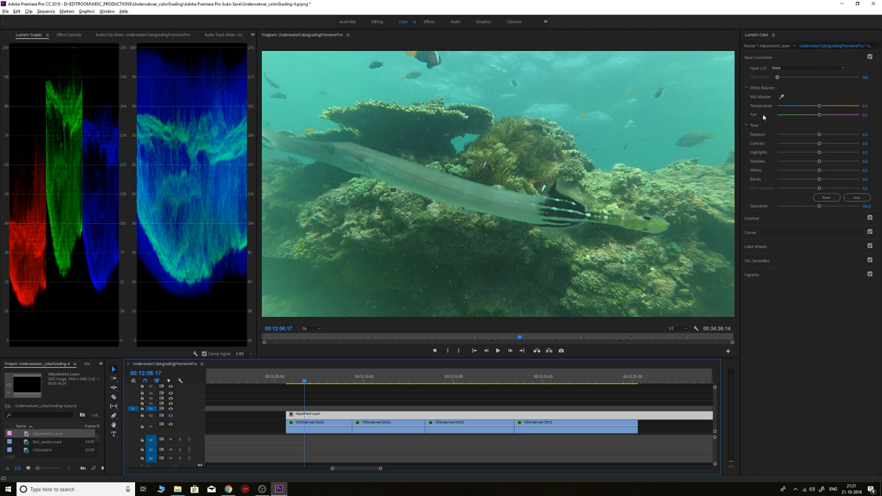
mouse_move(771, 108)
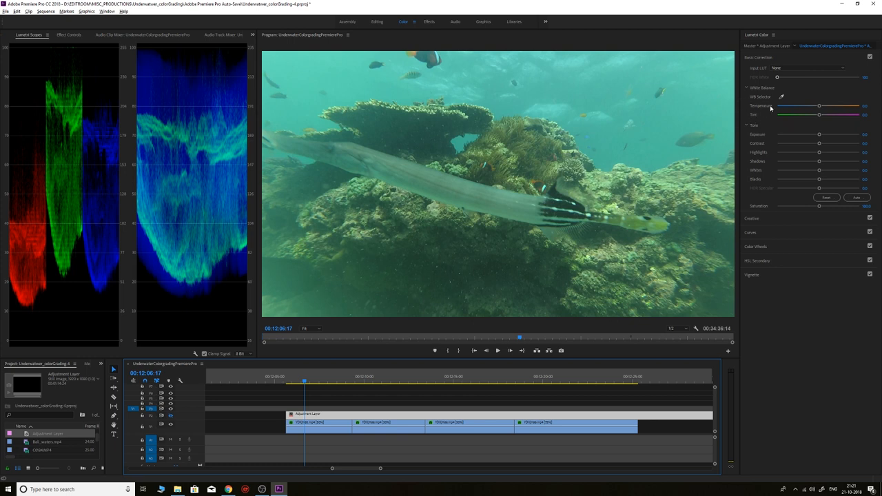
mouse_move(817, 120)
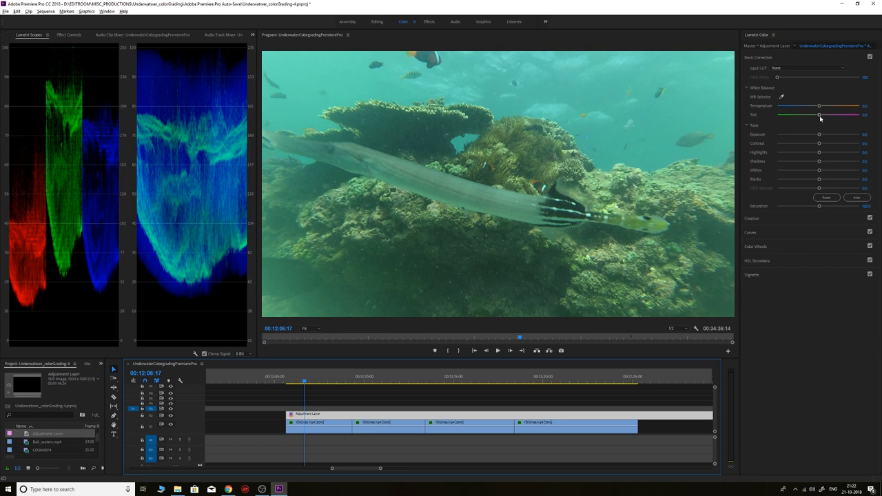
left_click_drag(820, 114, 838, 114)
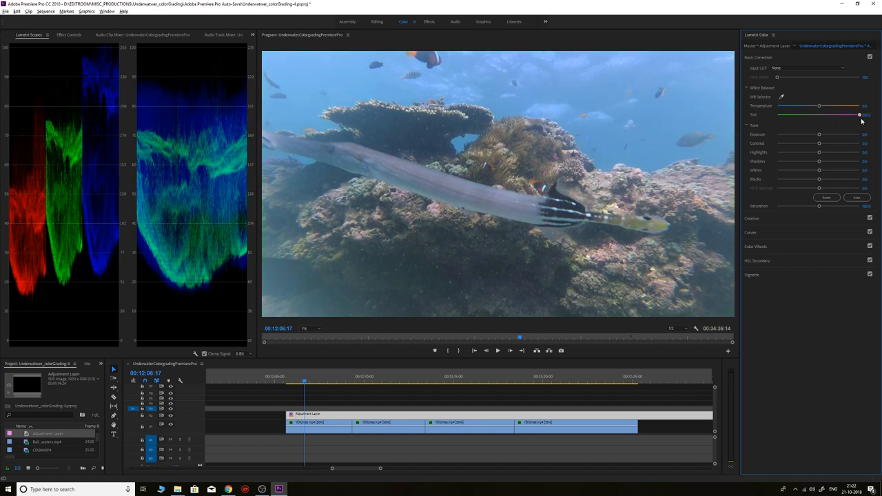
left_click_drag(860, 115, 845, 115)
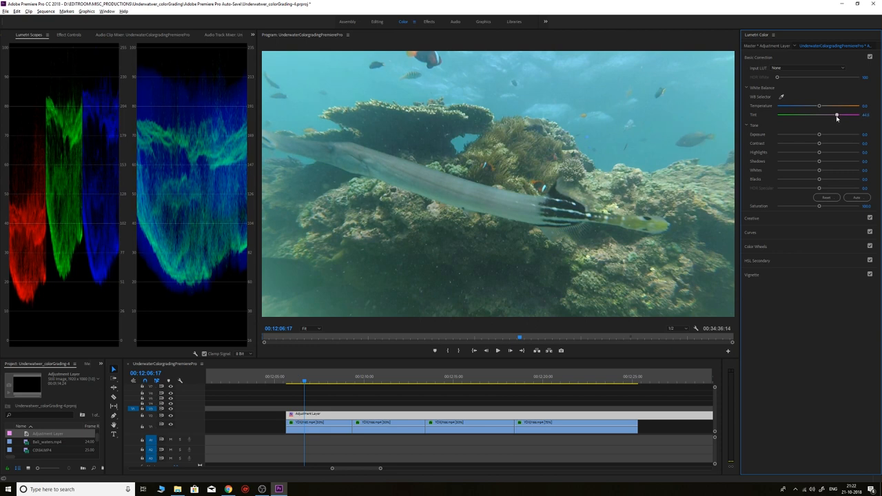
left_click_drag(848, 115, 841, 115)
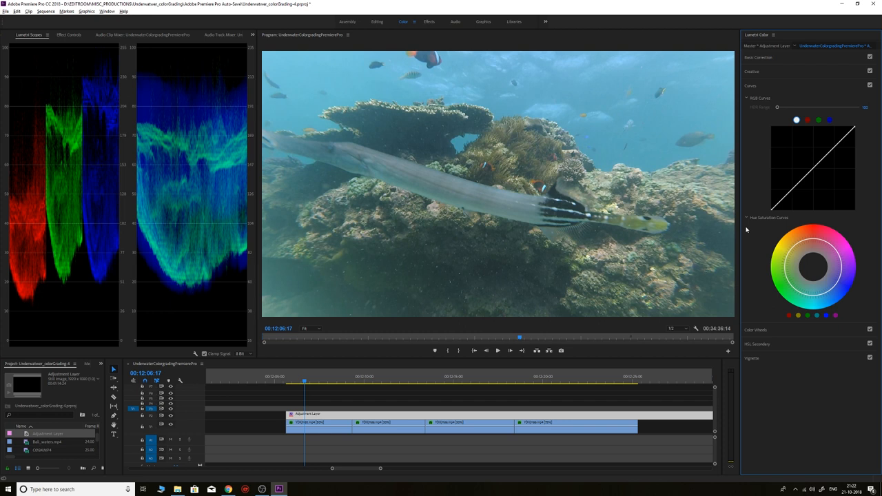
mouse_move(841, 148)
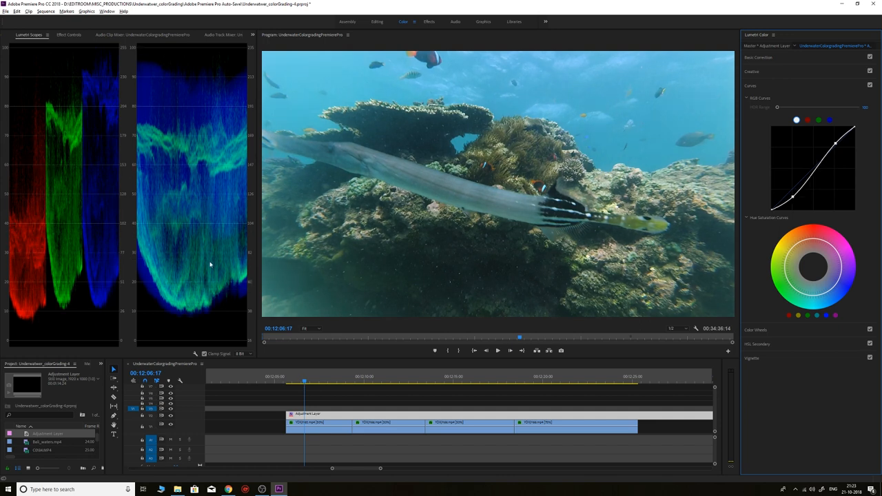
mouse_move(206, 211)
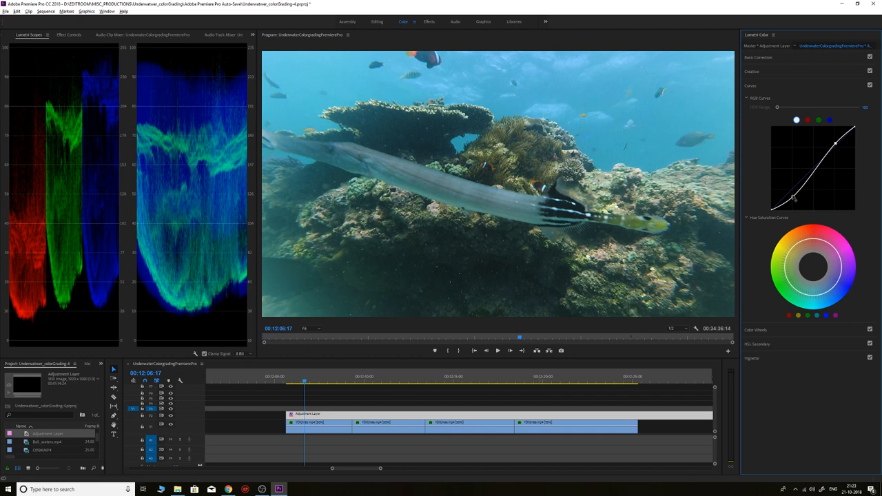
- Reopen the Basic Correction white balance and tone settings
left_click(758, 57)
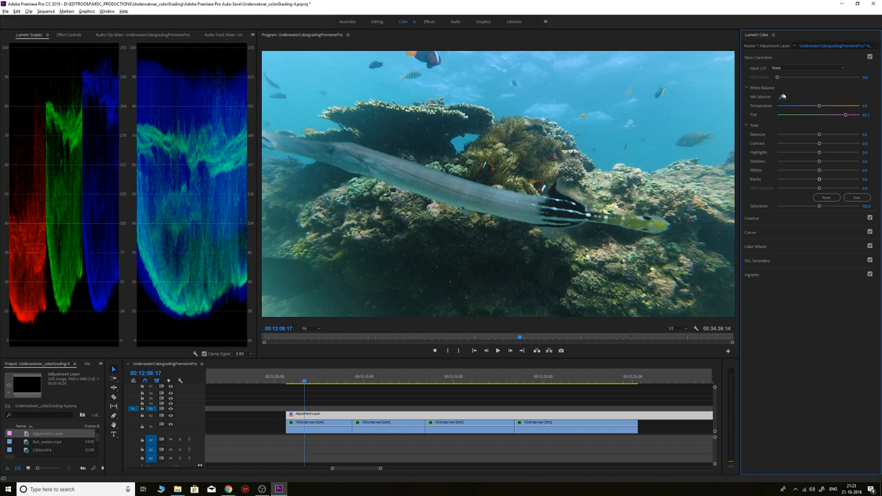
- Push Tint further toward magenta (about 75.7) and check earlier and later shots
left_click_drag(846, 115, 851, 115)
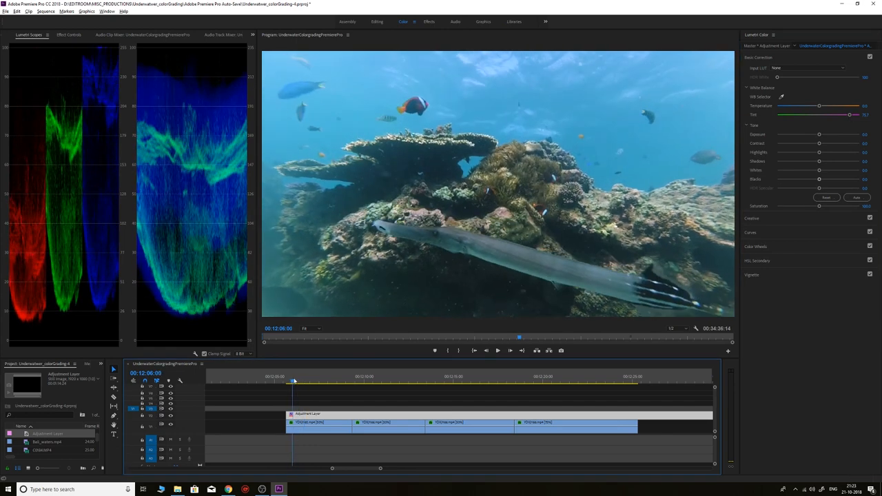
left_click_drag(293, 382, 306, 383)
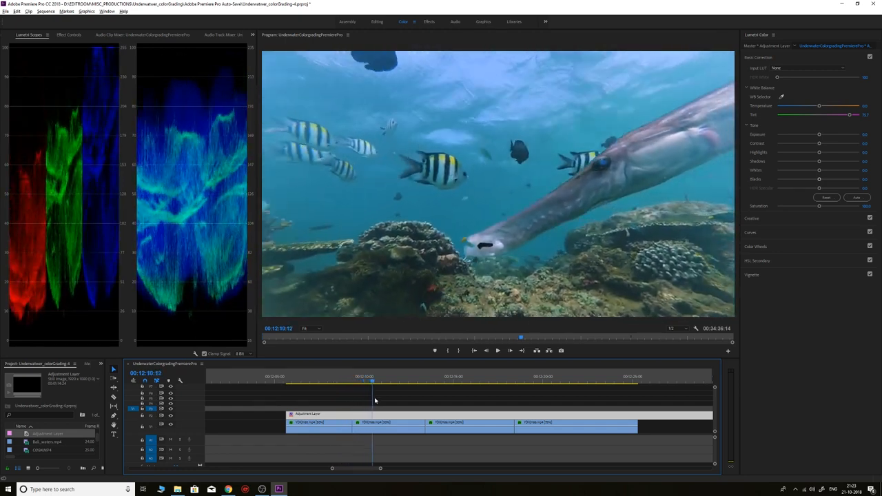
left_click(393, 381)
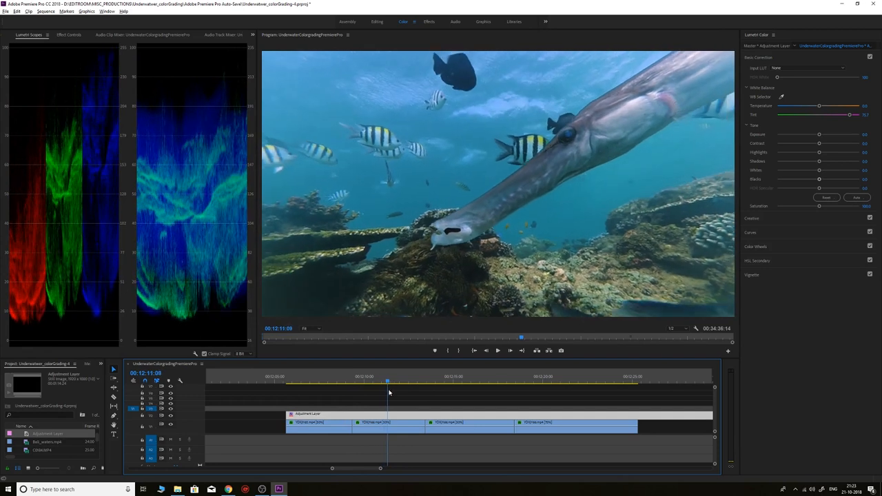
left_click(750, 85)
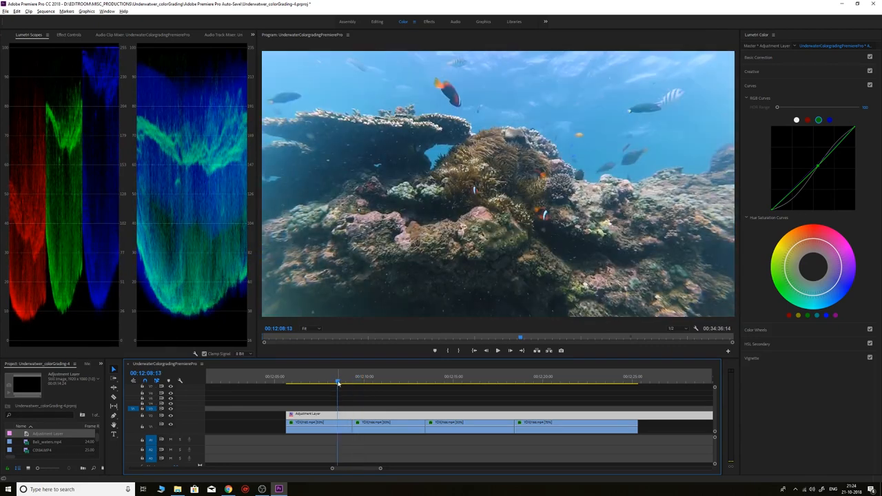
- Scrub back through earlier frames to the trumpetfish shot to review the green-curve grade
left_click_drag(338, 383, 321, 383)
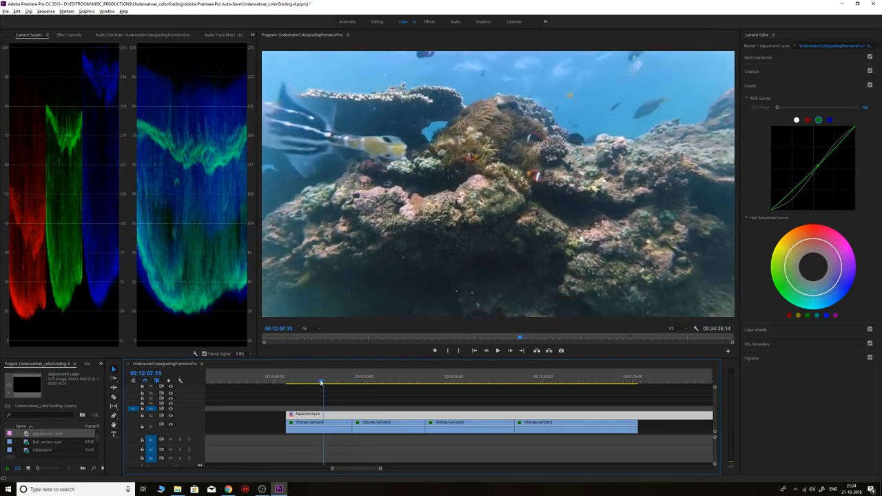
left_click(300, 382)
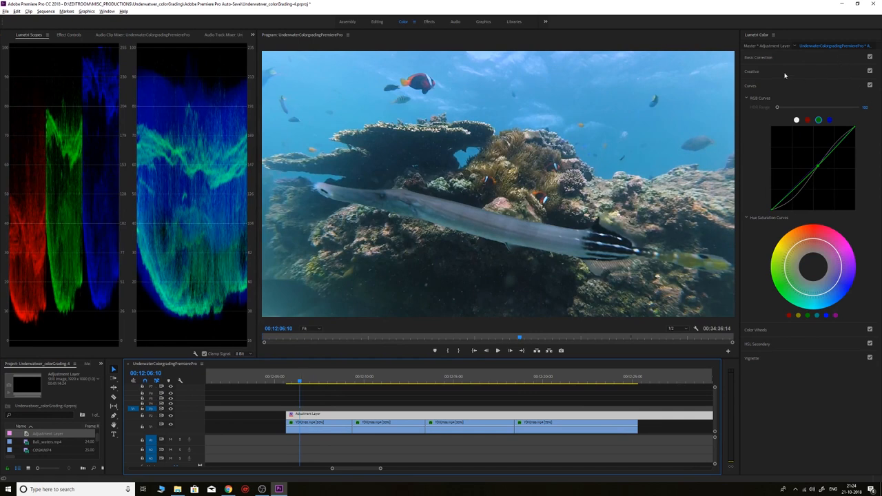
- Boost saturation to about 131.6 and cool the temperature slightly, reviewing the reef shot
left_click(758, 57)
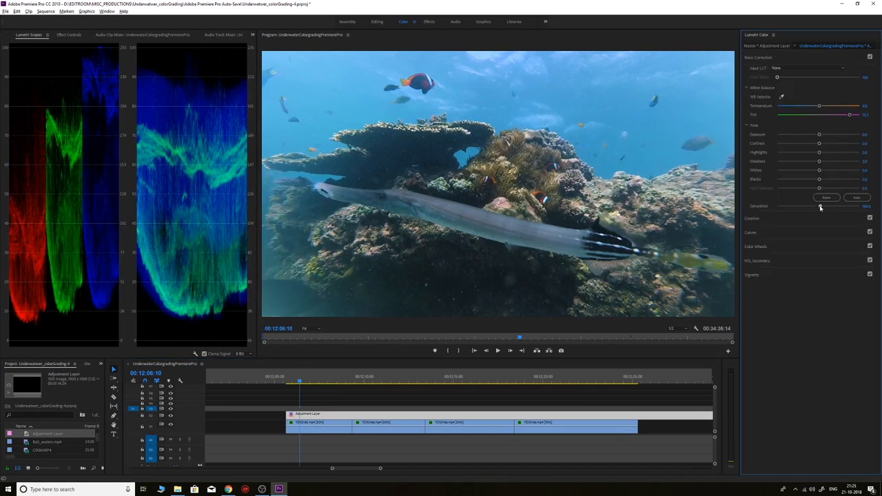
left_click(319, 377)
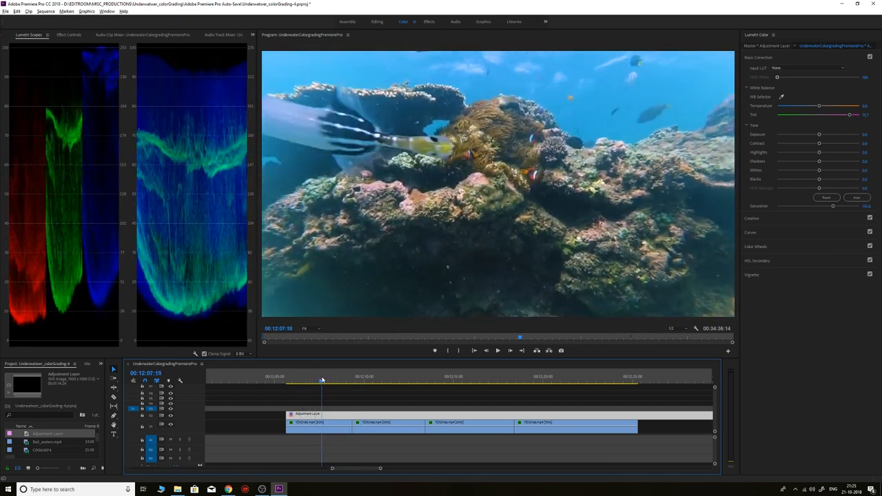
left_click_drag(322, 382, 339, 381)
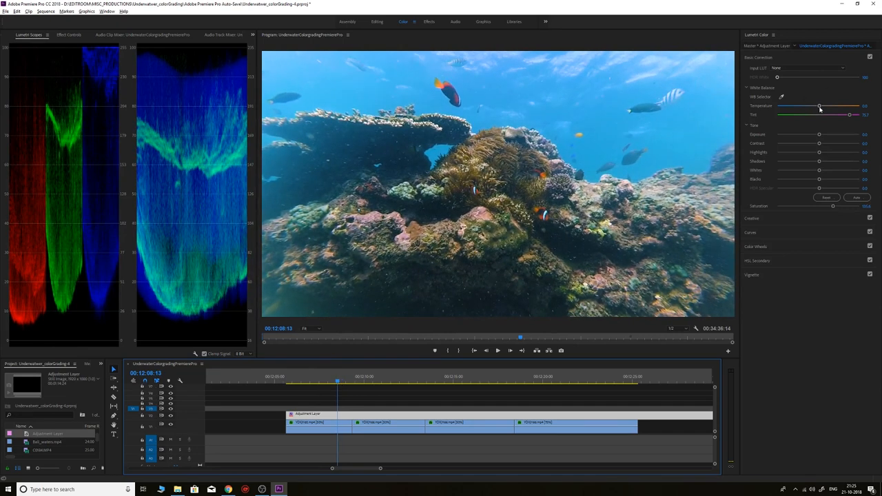
left_click_drag(821, 106, 819, 106)
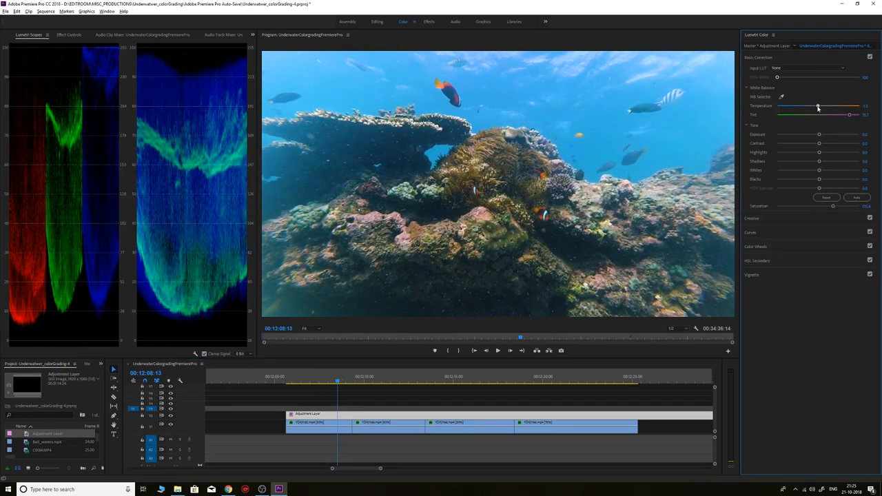
left_click_drag(818, 106, 815, 105)
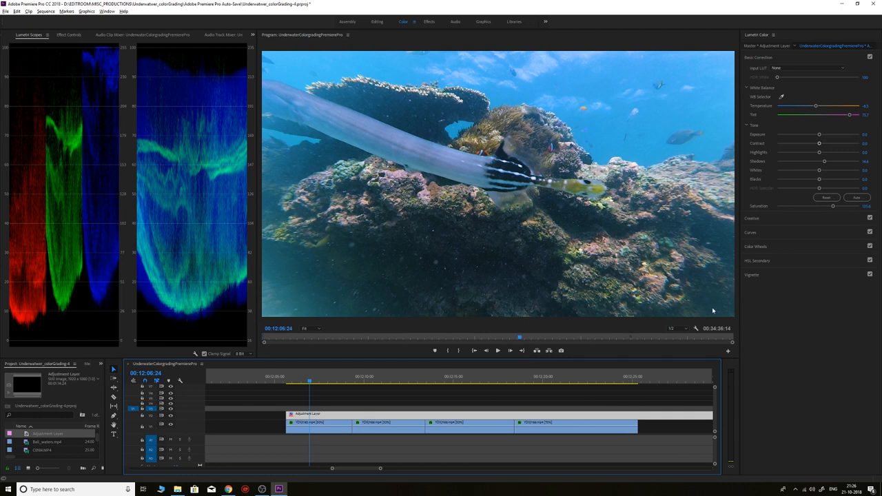
mouse_move(305, 312)
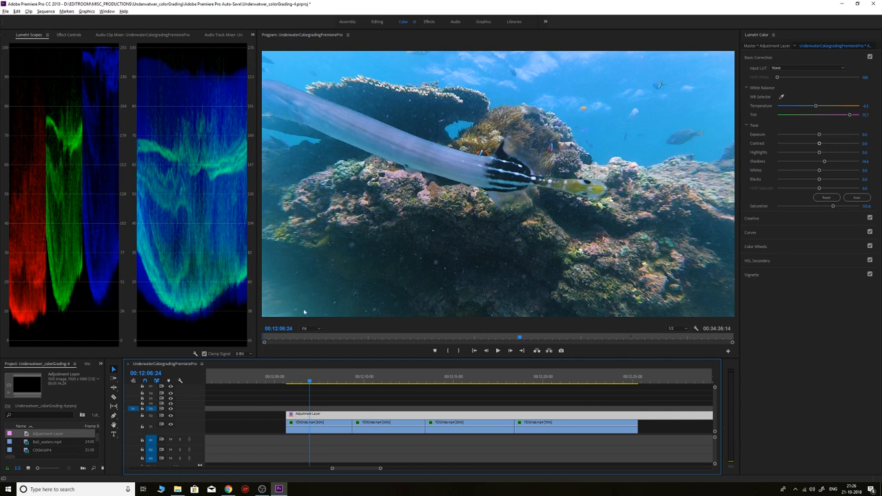
mouse_move(764, 236)
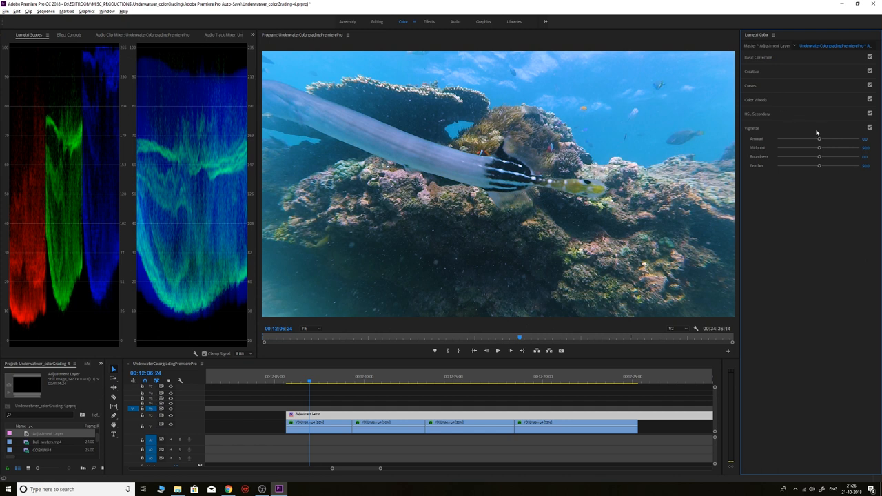
- Set the vignette amount and drag its Midpoint to about 46.4
left_click_drag(820, 139, 810, 140)
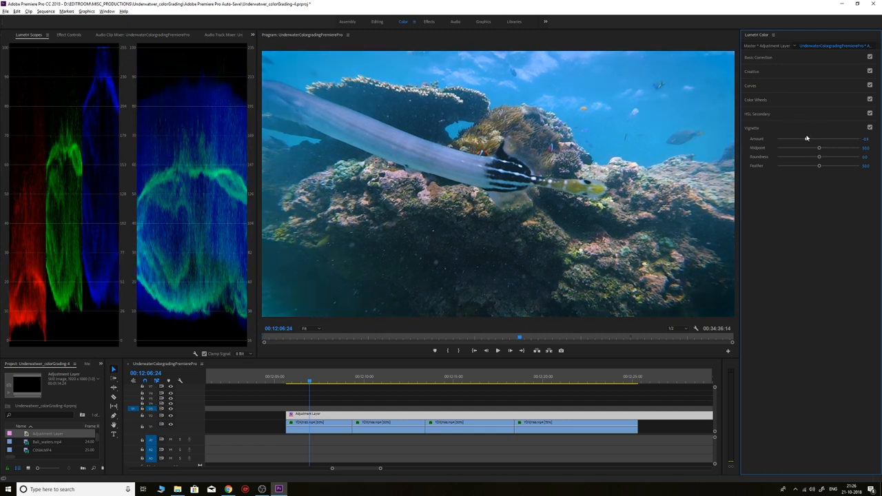
left_click_drag(820, 147, 815, 147)
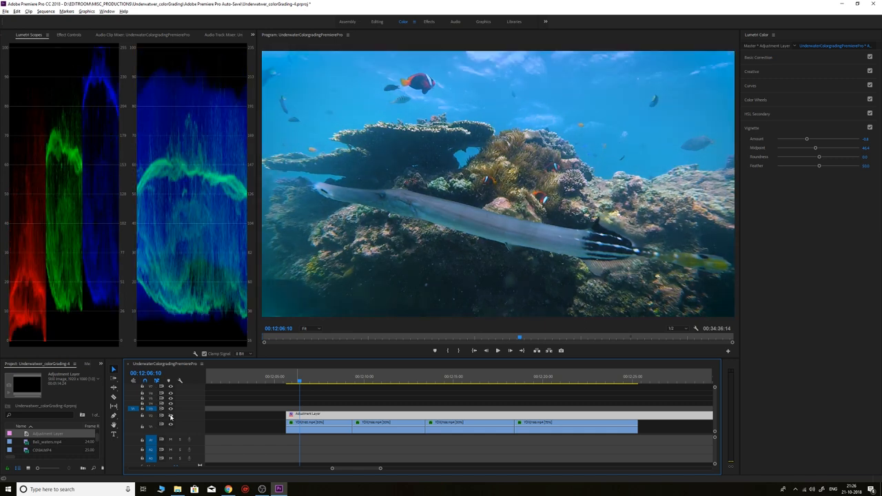
- Scrub forward to a later underwater shot and cut the adjustment layer at the third clip
left_click(302, 379)
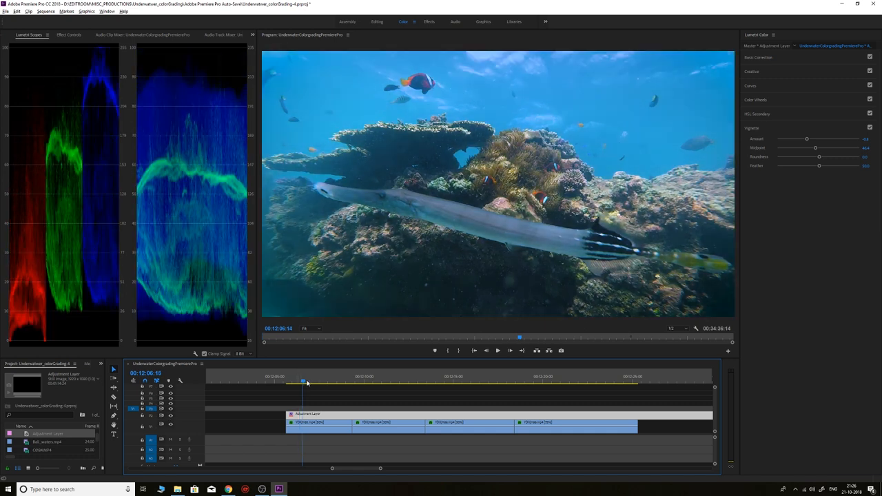
left_click_drag(304, 384, 344, 383)
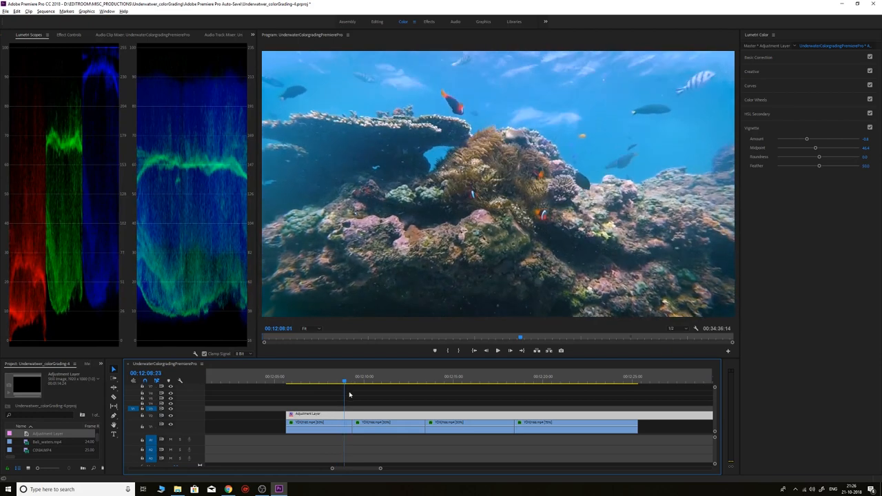
left_click(423, 393)
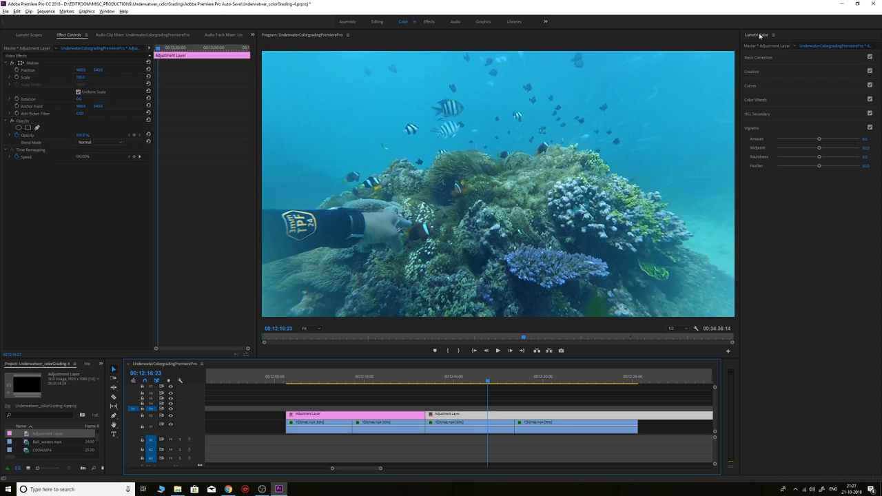
- Save the project and warm the third clip's adjustment layer temperature
left_click(758, 57)
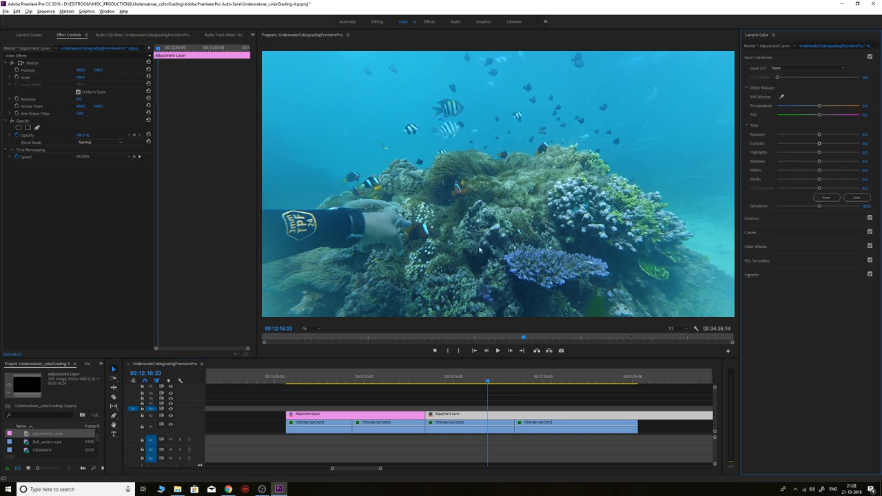
key("ctrl+s")
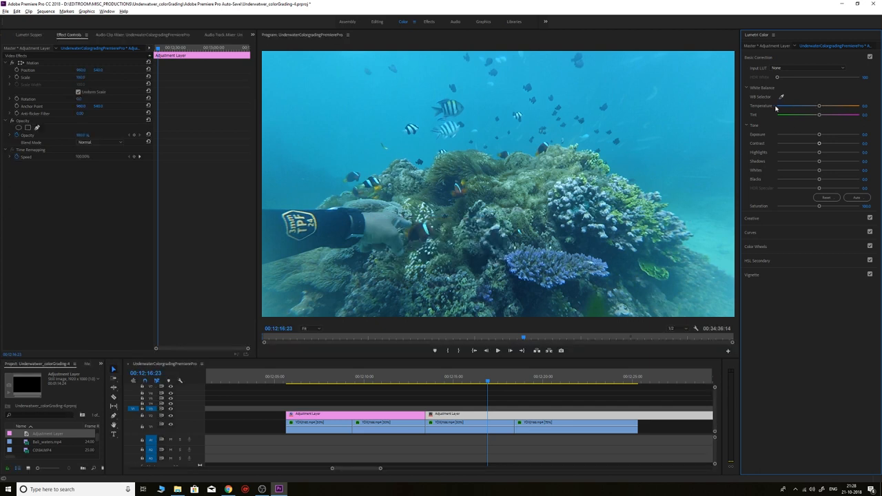
left_click_drag(820, 106, 836, 105)
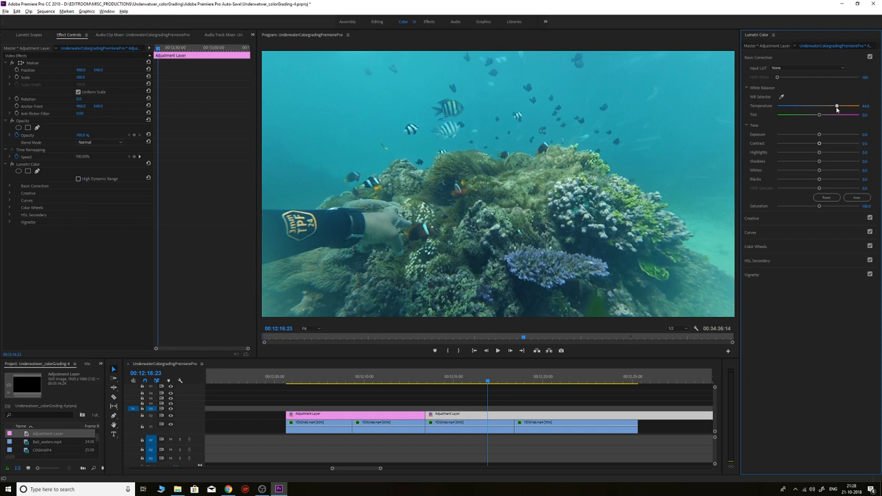
left_click_drag(838, 105, 835, 105)
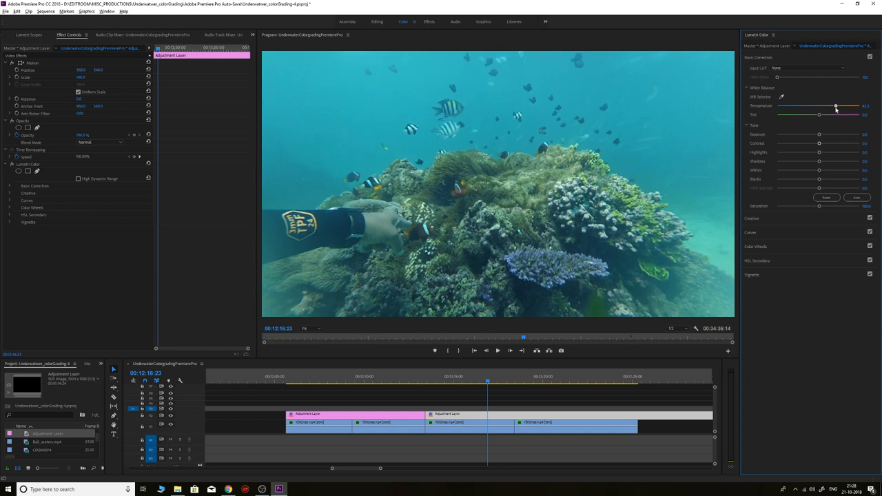
left_click_drag(835, 106, 842, 105)
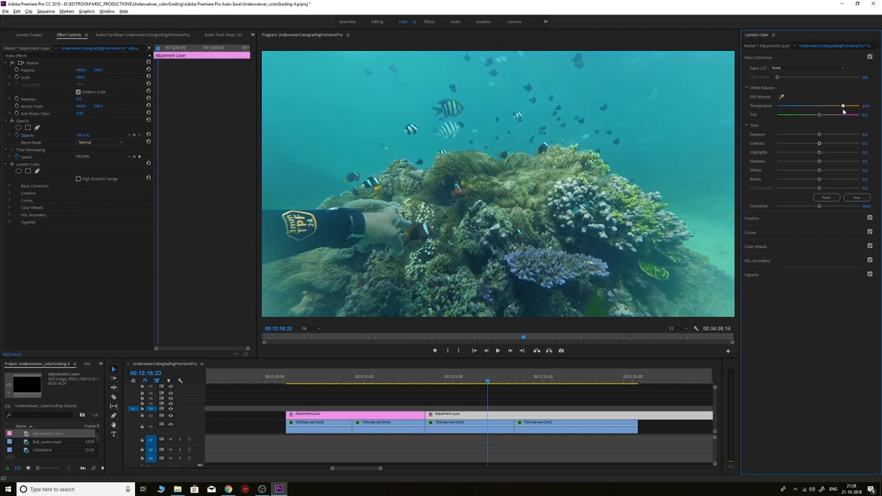
left_click_drag(843, 106, 840, 105)
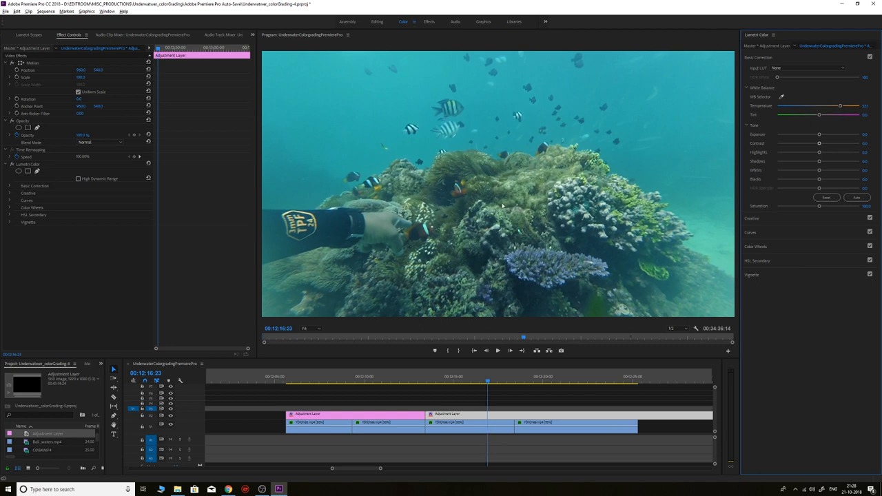
mouse_move(463, 144)
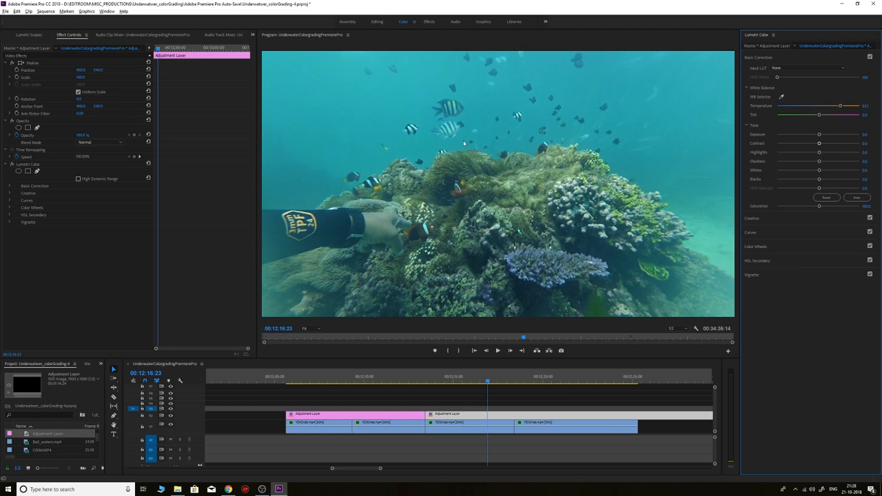
mouse_move(822, 120)
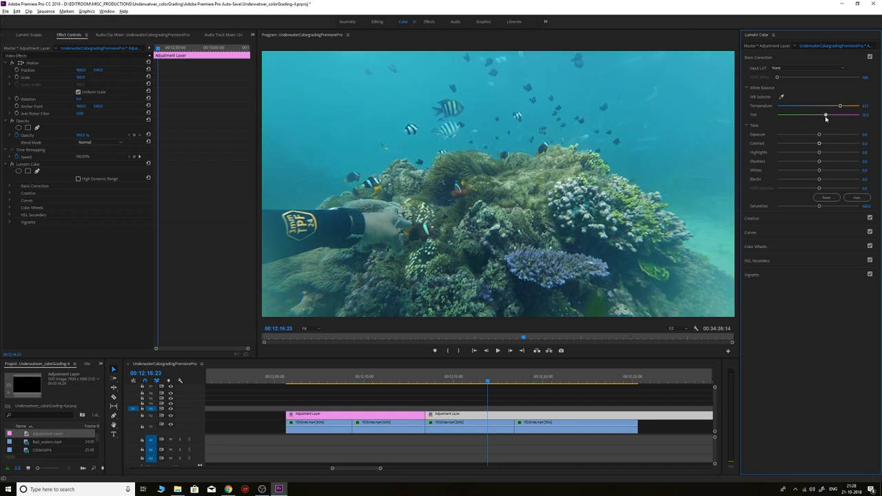
- Push Temperature to maximum and Tint strongly toward magenta, checking the scopes
left_click_drag(841, 106, 845, 105)
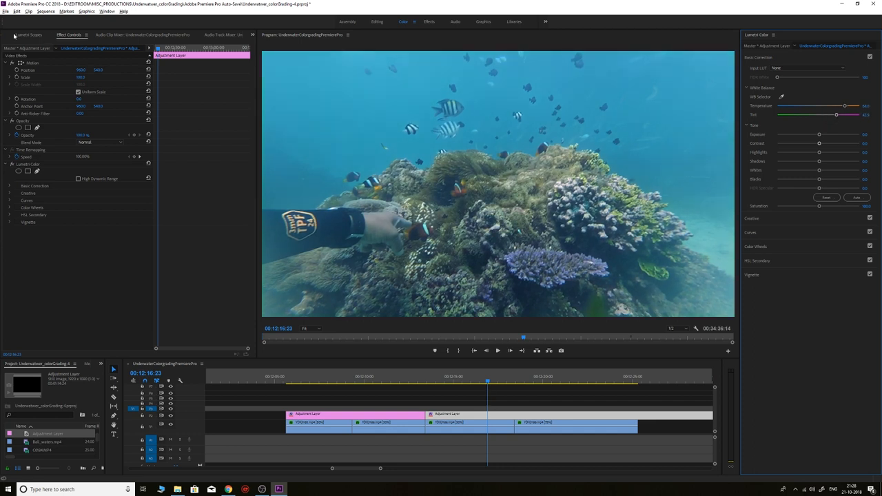
left_click(29, 35)
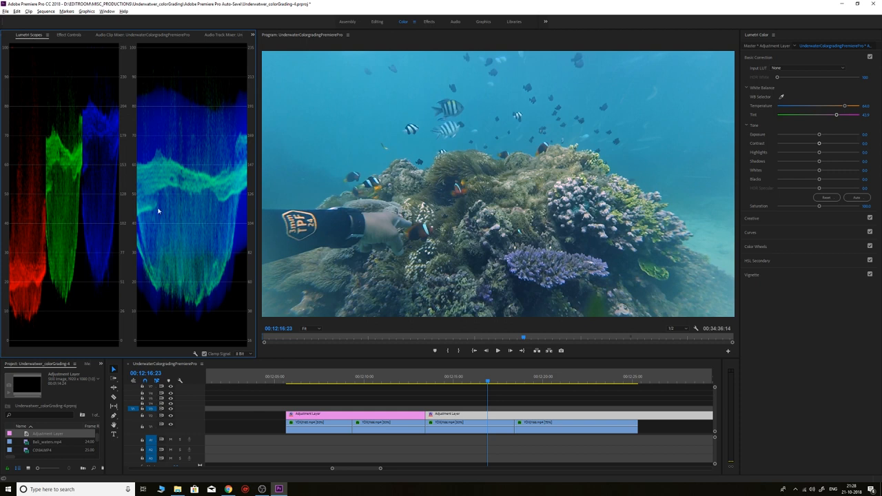
mouse_move(334, 249)
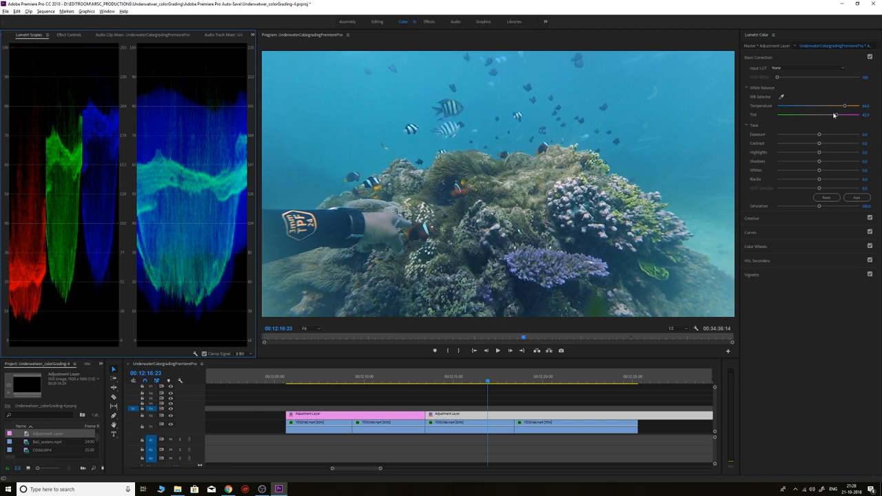
left_click_drag(845, 107, 853, 106)
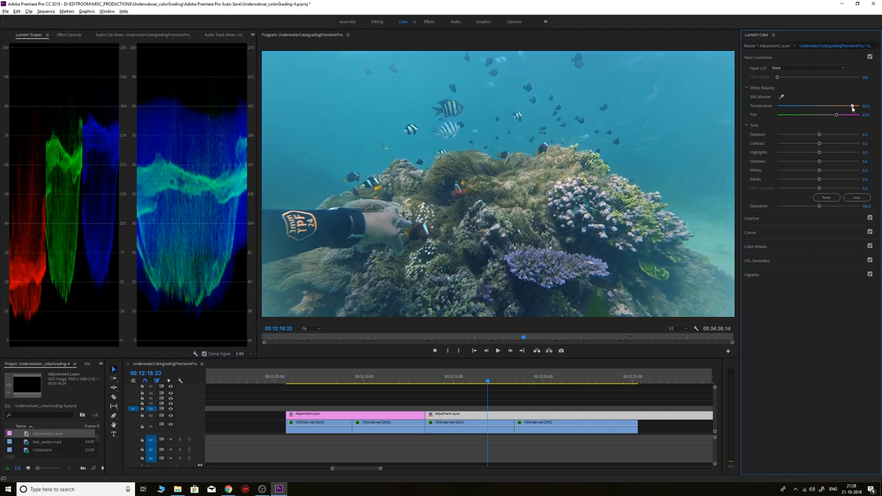
left_click_drag(853, 107, 860, 106)
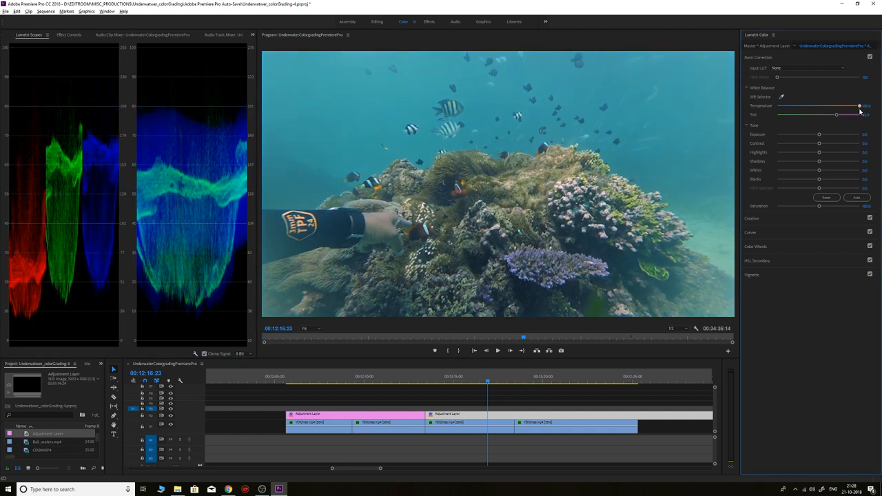
left_click_drag(860, 114, 839, 114)
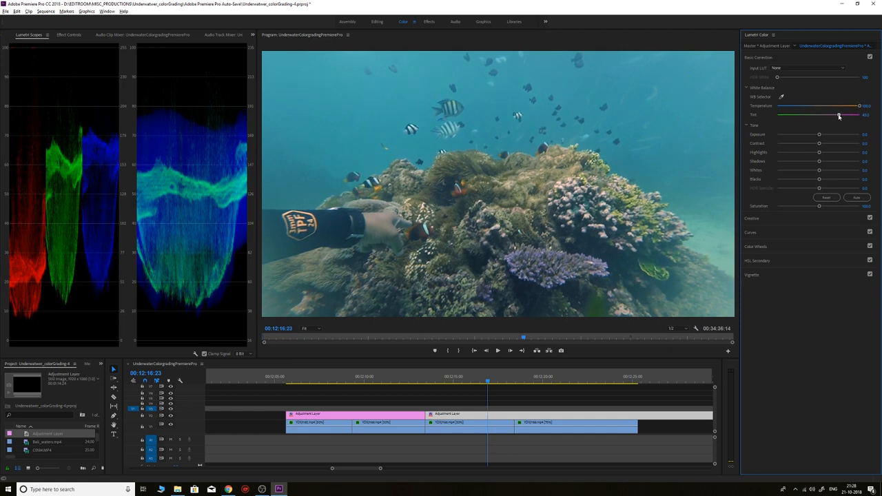
left_click_drag(839, 115, 840, 115)
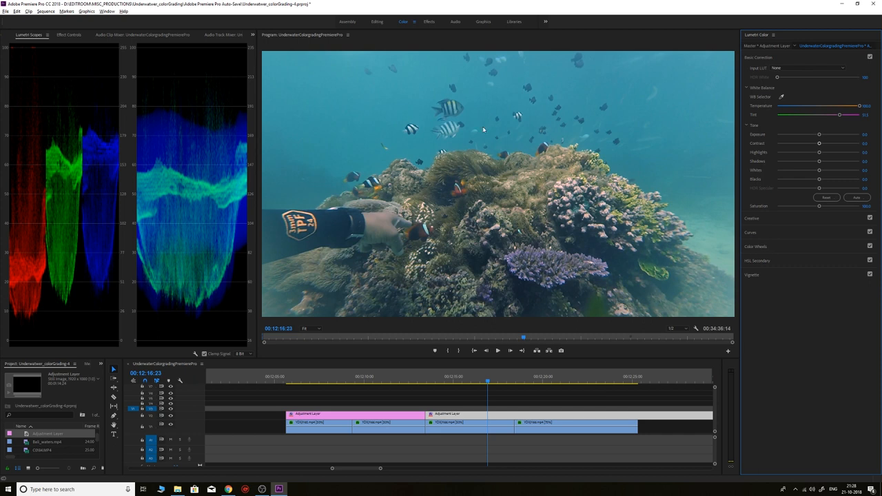
mouse_move(145, 72)
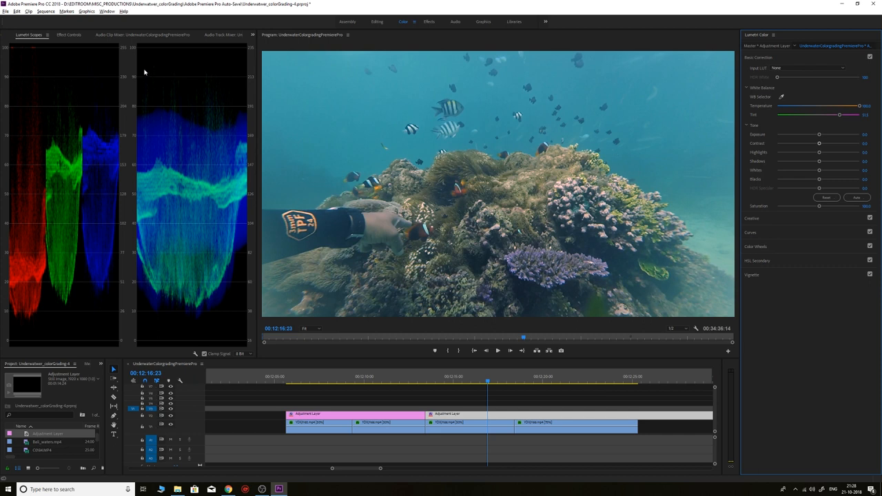
mouse_move(136, 109)
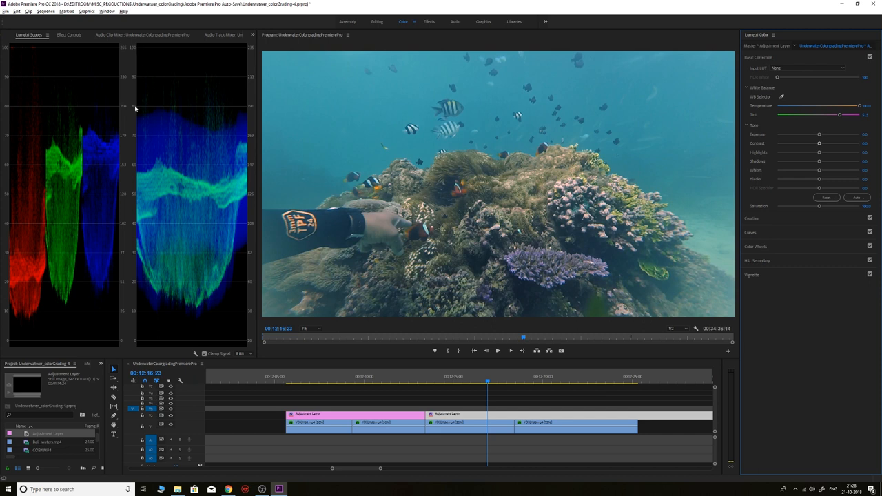
mouse_move(207, 295)
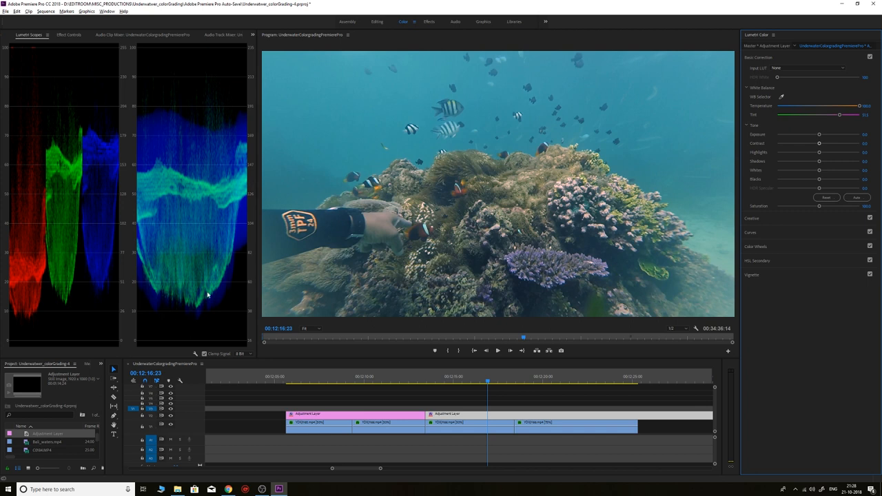
mouse_move(129, 47)
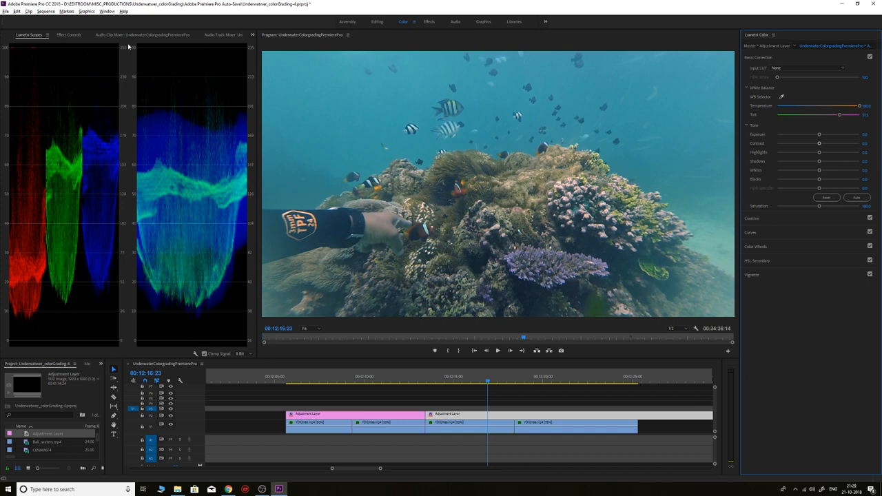
mouse_move(167, 115)
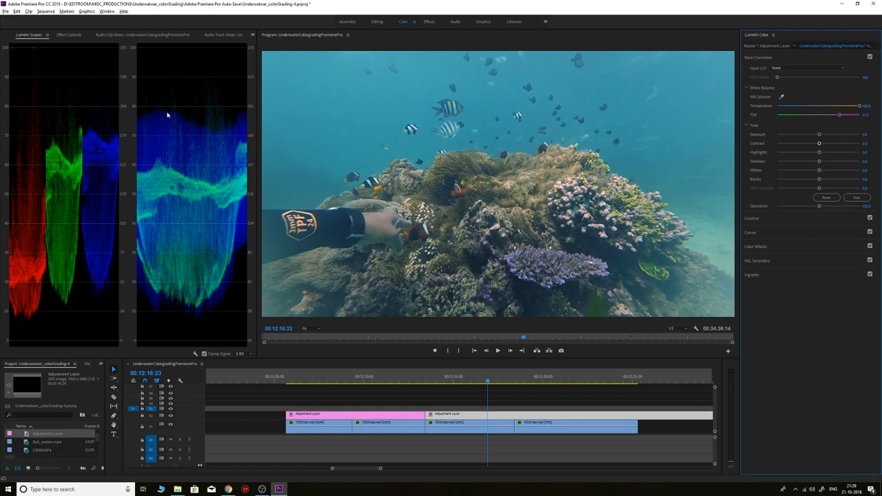
mouse_move(200, 316)
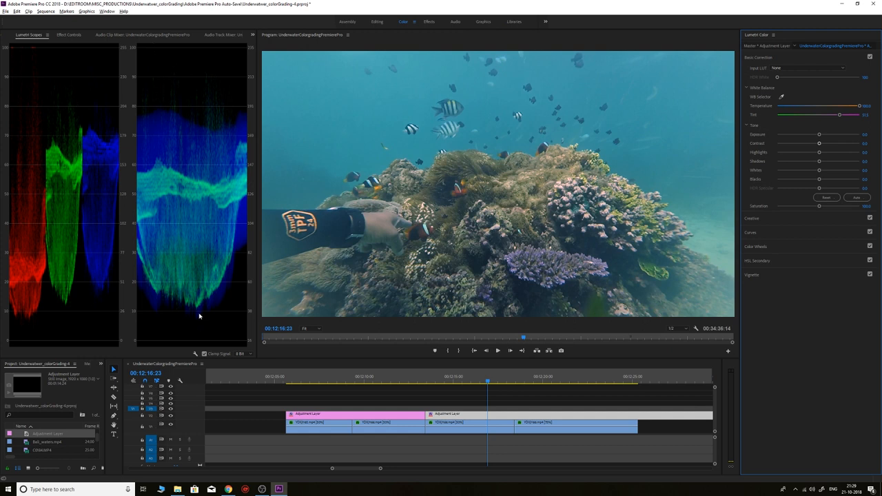
mouse_move(776, 234)
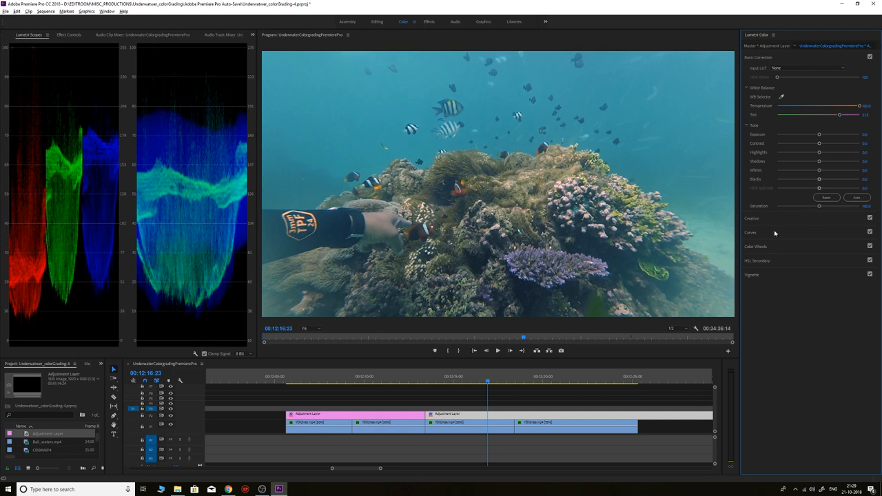
- Expand Curves and bend the master RGB curve into a contrast S-curve
left_click(751, 233)
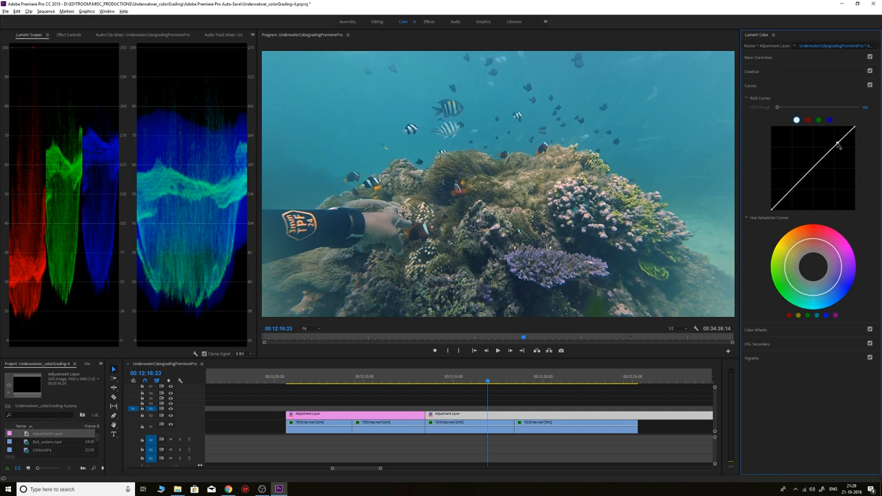
left_click_drag(837, 145, 834, 141)
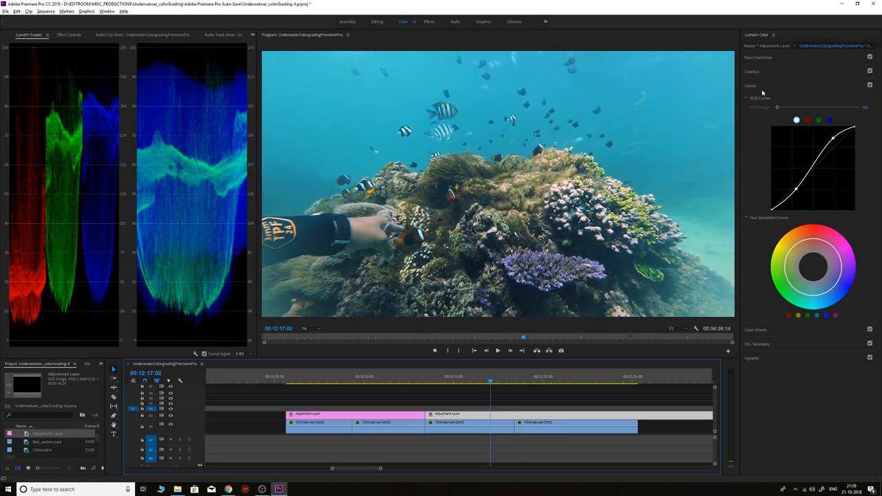
mouse_move(301, 306)
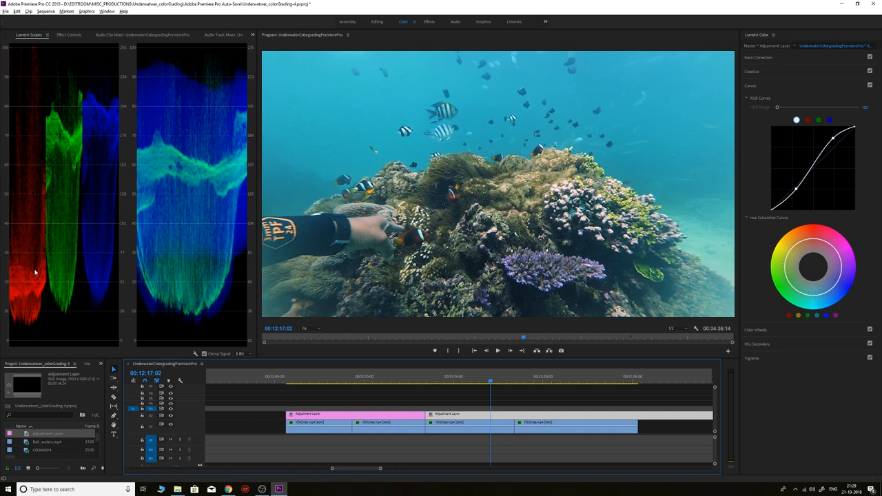
mouse_move(31, 160)
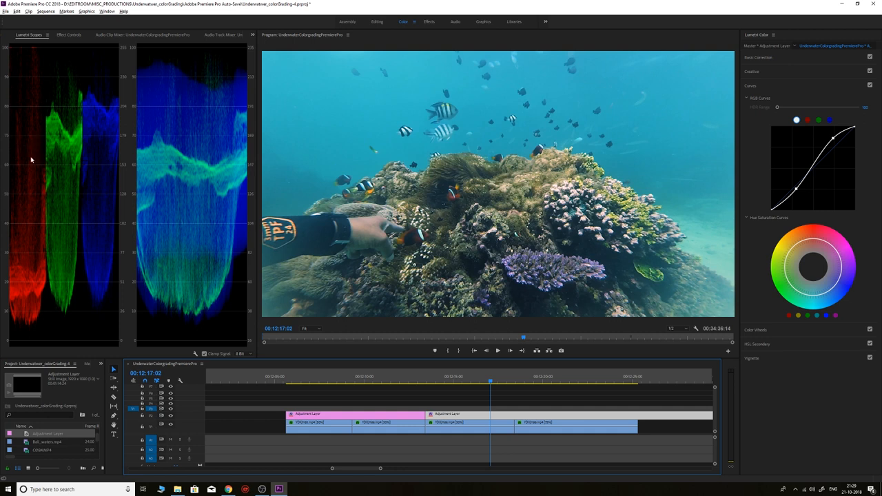
mouse_move(78, 271)
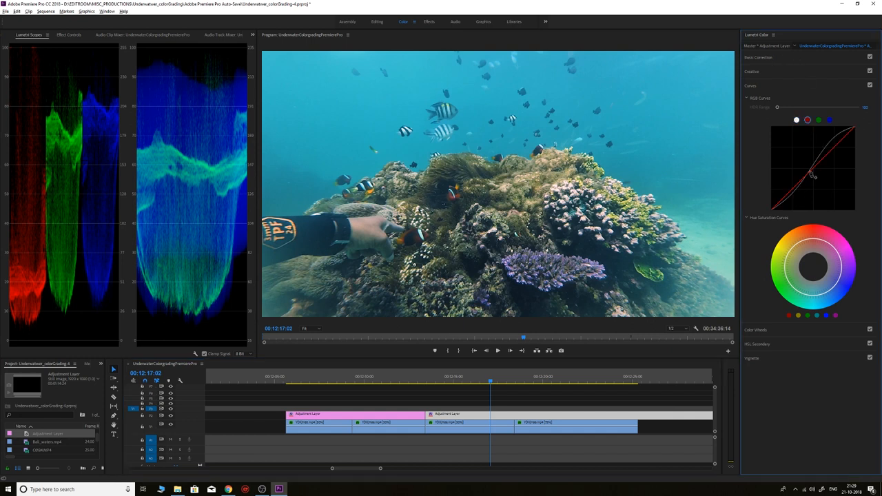
- Tweak the red channel curve, then refine the green channel curve against the cast
left_click_drag(812, 175, 807, 169)
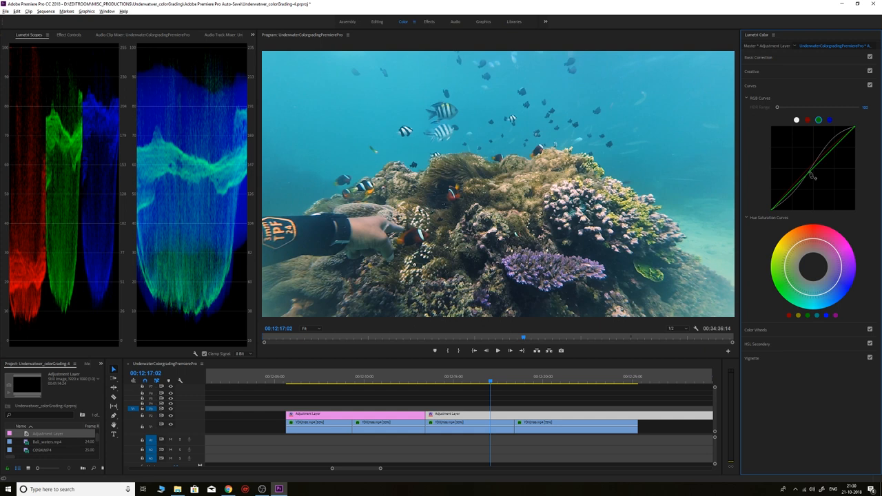
left_click_drag(813, 177, 816, 172)
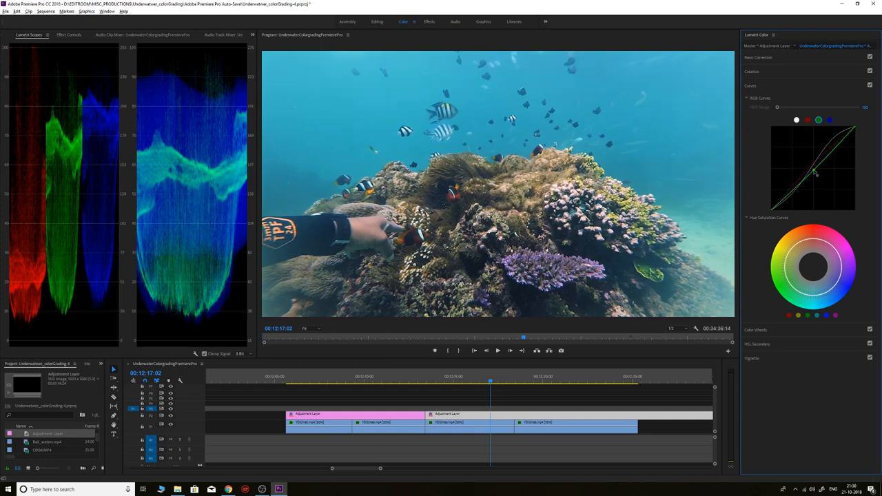
left_click_drag(814, 176, 796, 186)
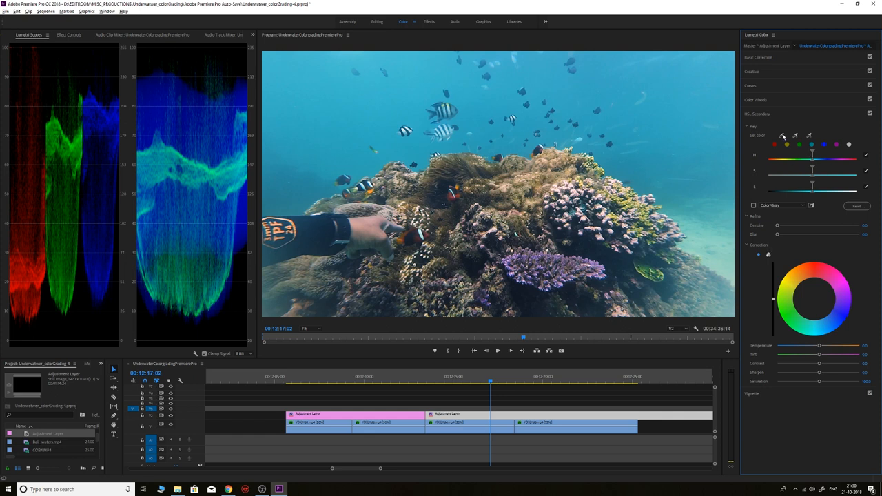
mouse_move(806, 128)
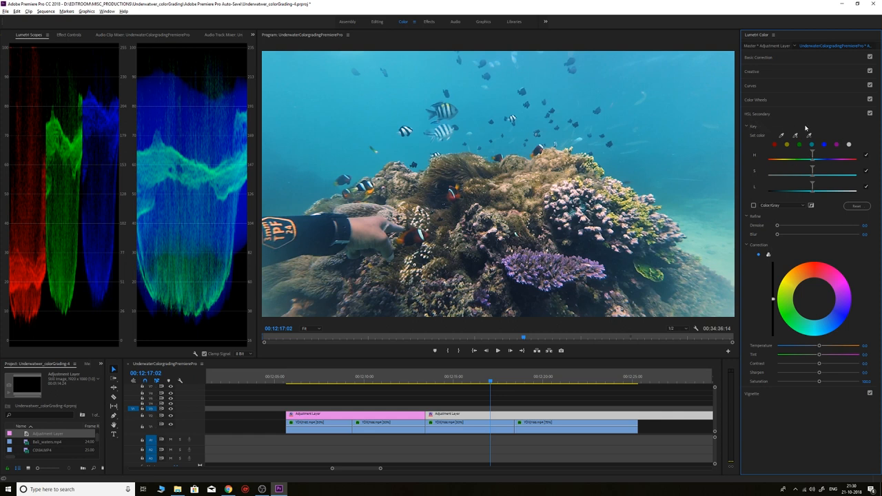
mouse_move(802, 171)
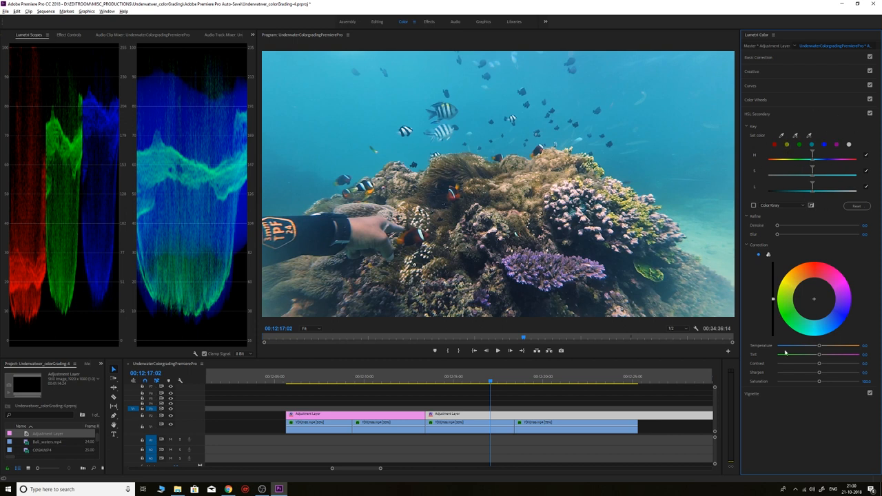
mouse_move(846, 316)
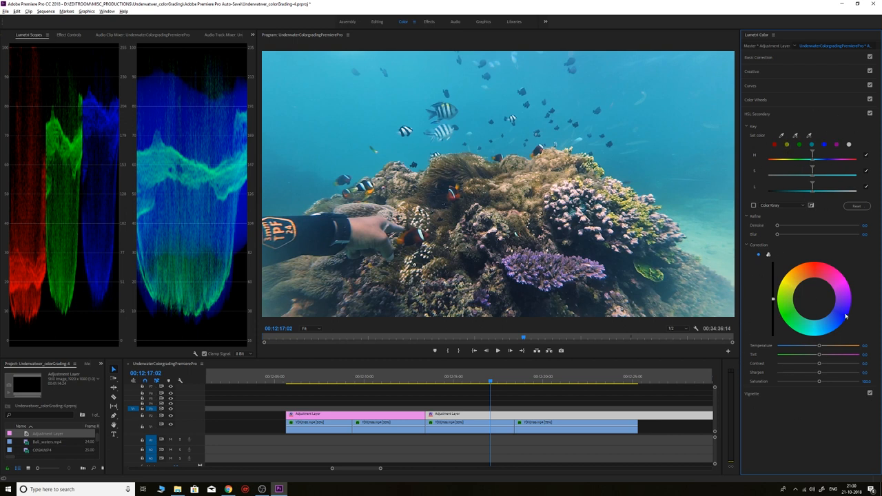
mouse_move(780, 343)
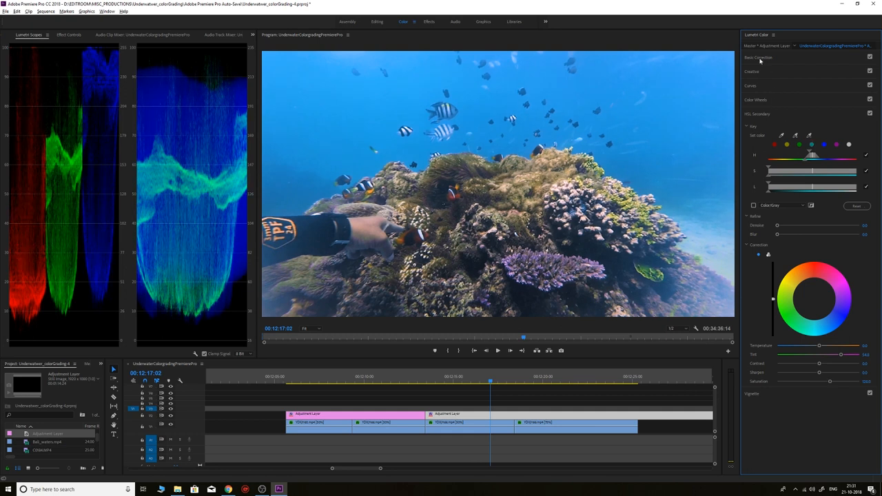
- Raise Basic Correction Saturation slightly on the third clip's adjustment layer
left_click(758, 57)
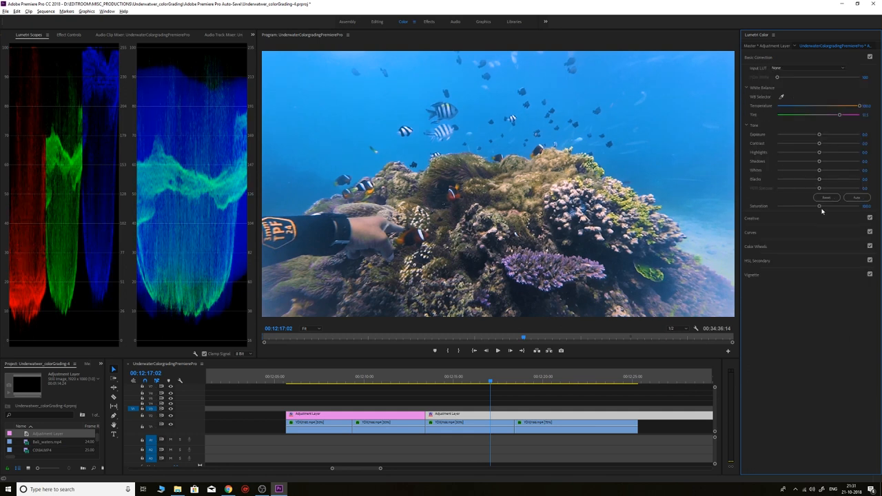
left_click_drag(818, 207, 825, 207)
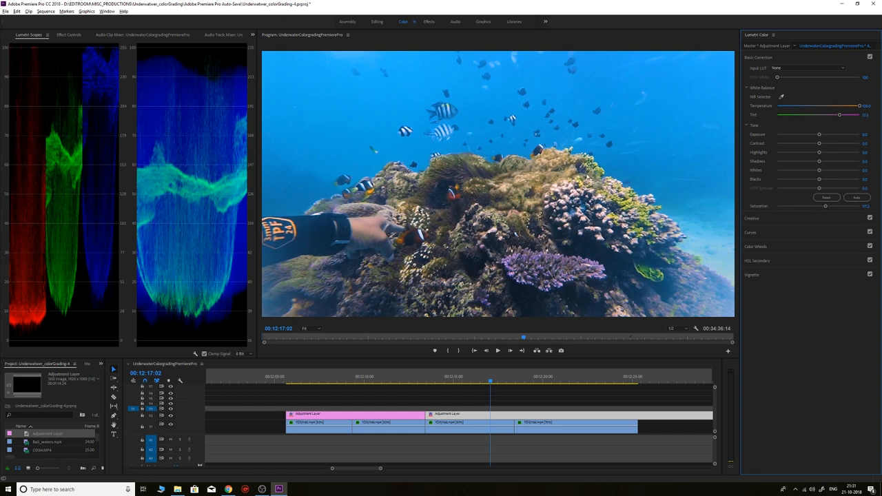
mouse_move(576, 233)
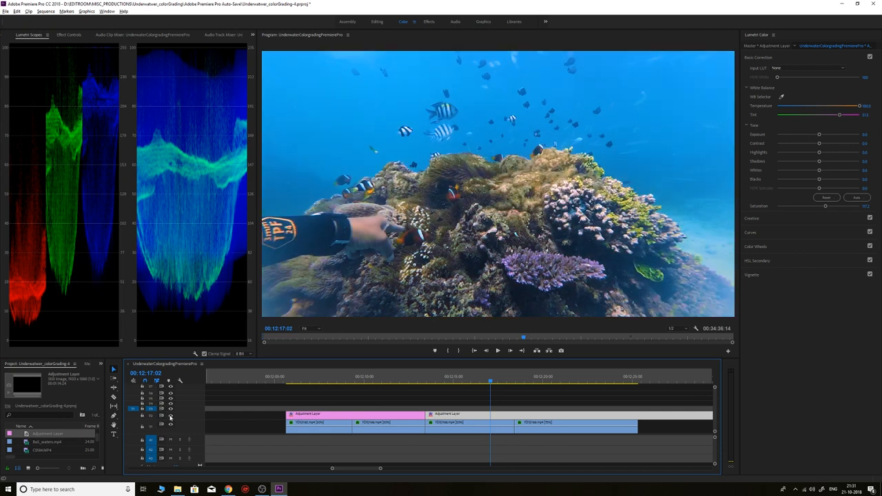
- Cut the adjustment layer at the clownfish clip, then lower its Tint and raise Highlights
left_click(518, 382)
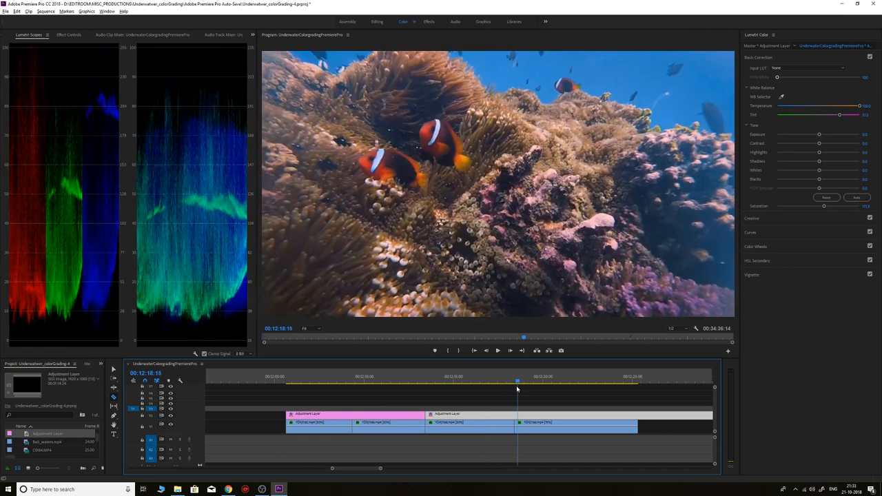
left_click(509, 383)
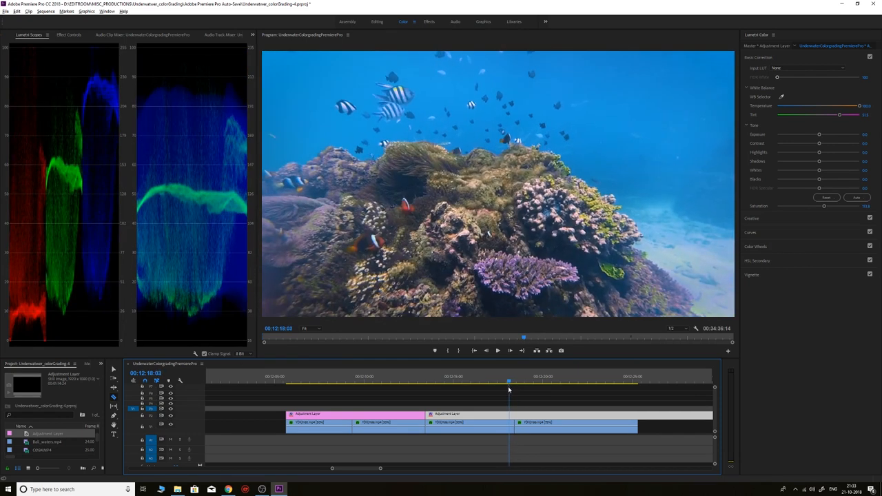
left_click(522, 381)
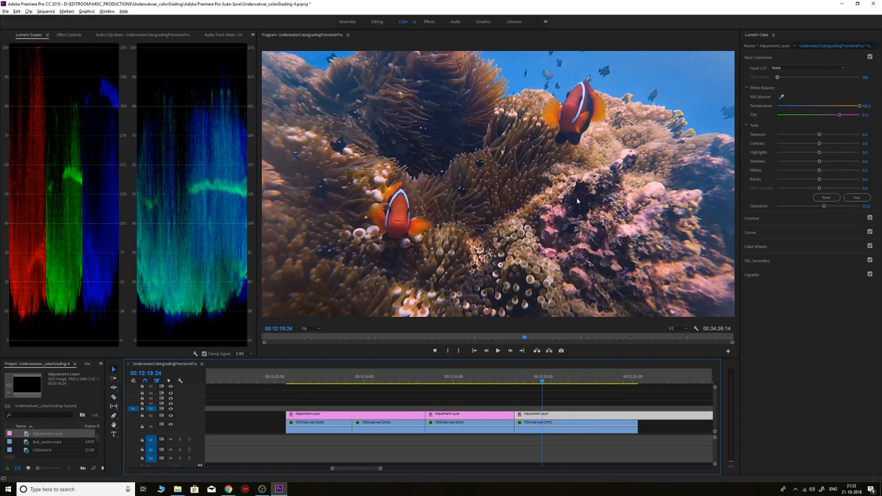
left_click_drag(865, 115, 834, 115)
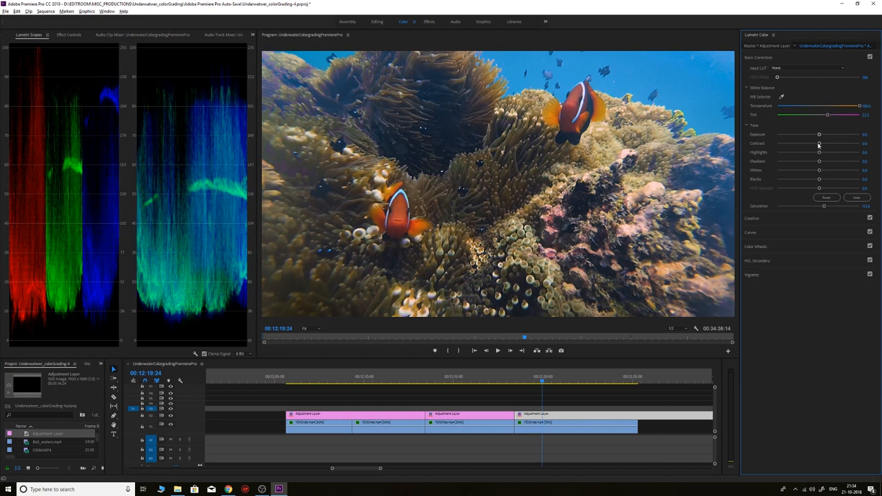
left_click_drag(819, 152, 827, 152)
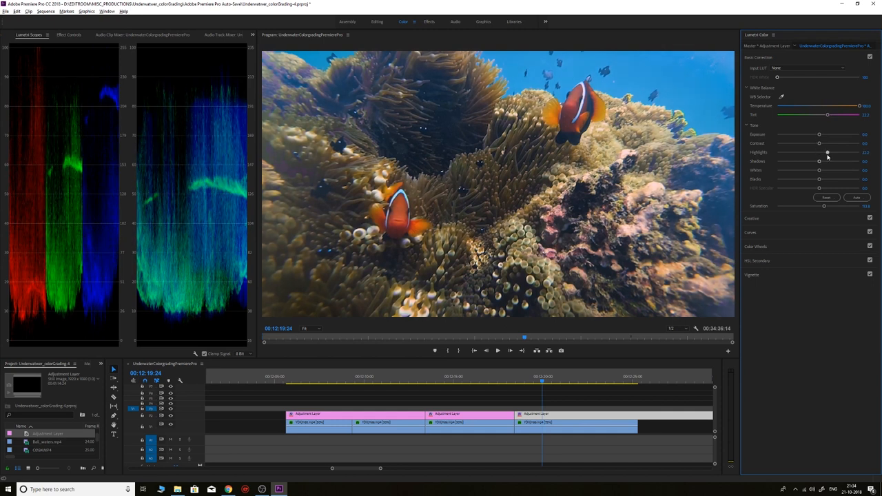